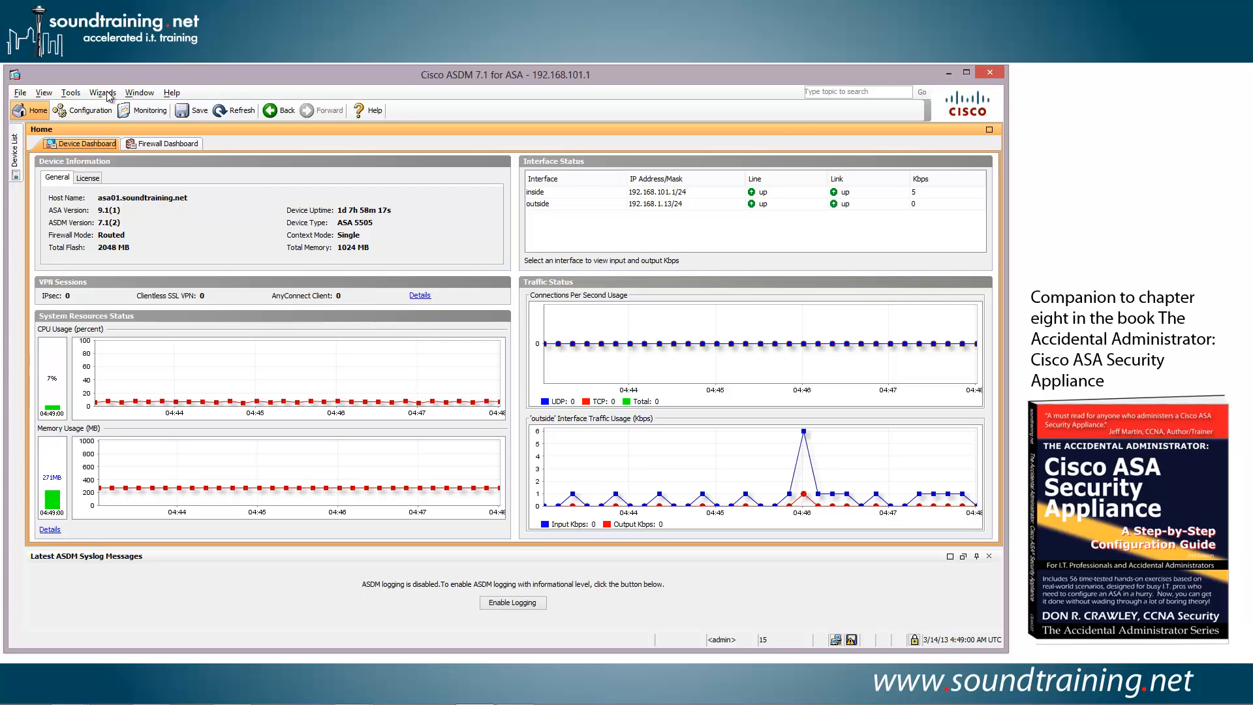
# Launch the AnyConnect VPN Connection Setup Wizard from the VPN Wizards menu
pyautogui.click(102, 92)
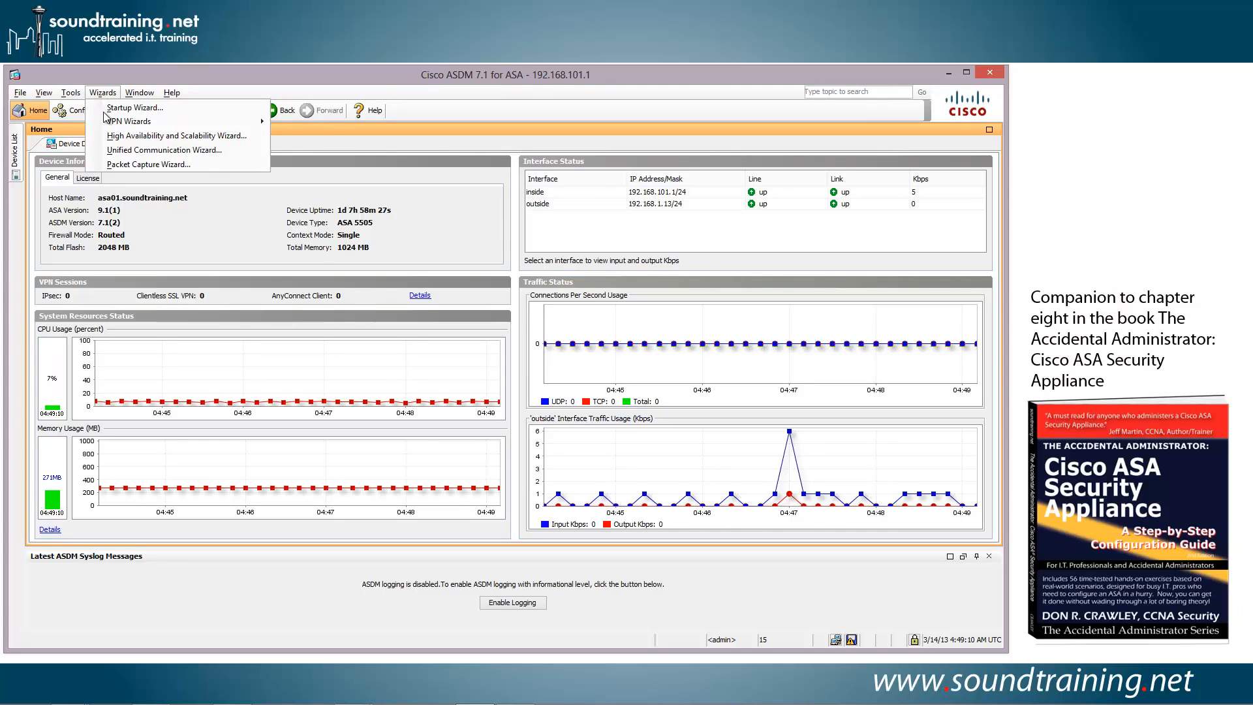
pyautogui.moveTo(131, 120)
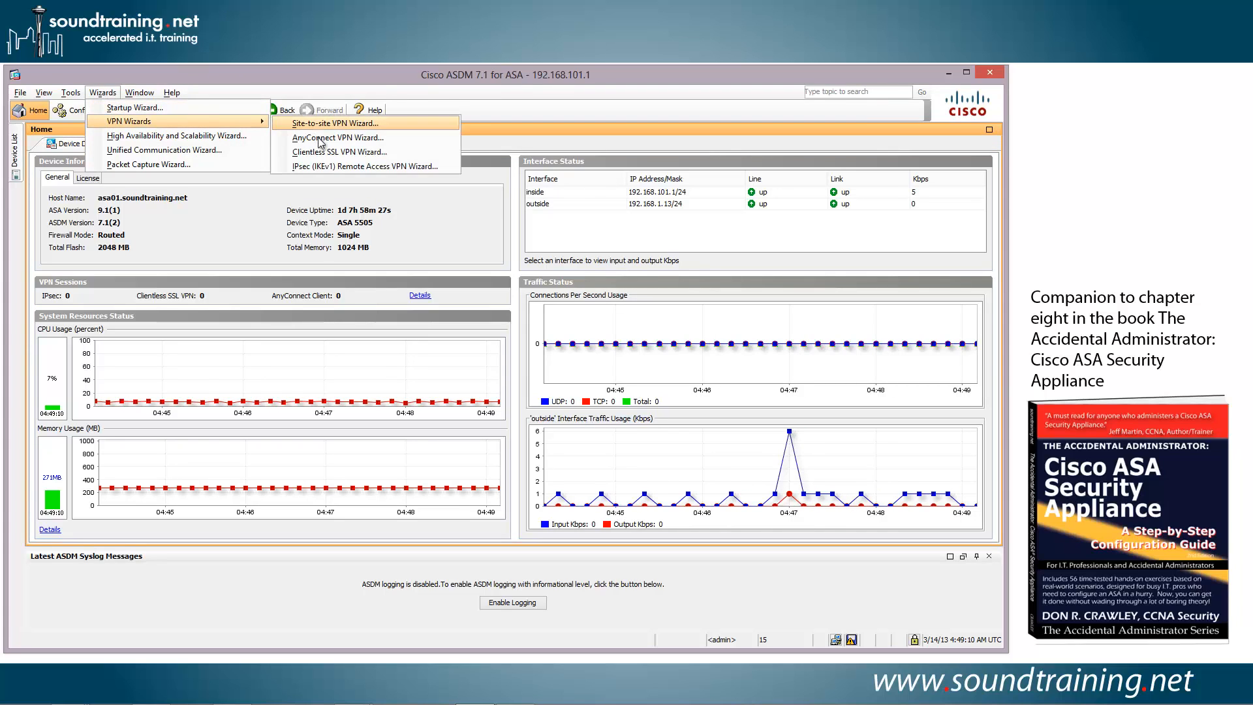
pyautogui.click(337, 137)
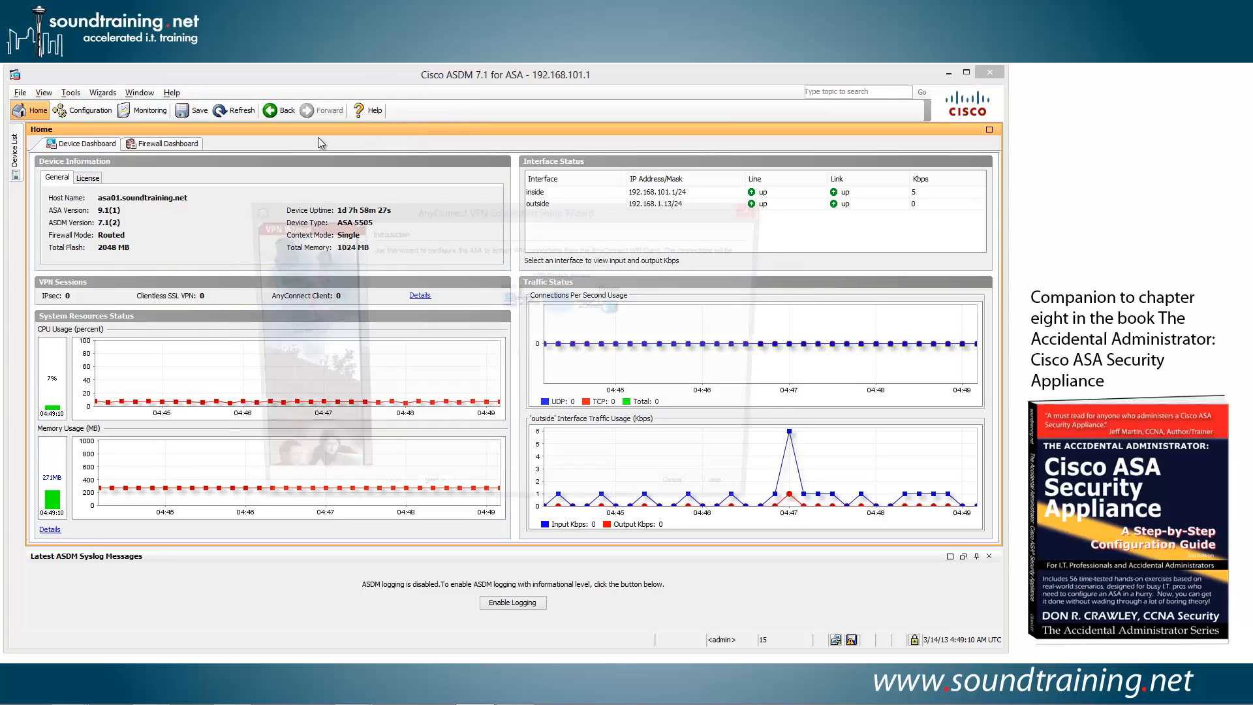
# Move past the introduction and name the connection profile Account Reps on the outside interface
pyautogui.click(102, 91)
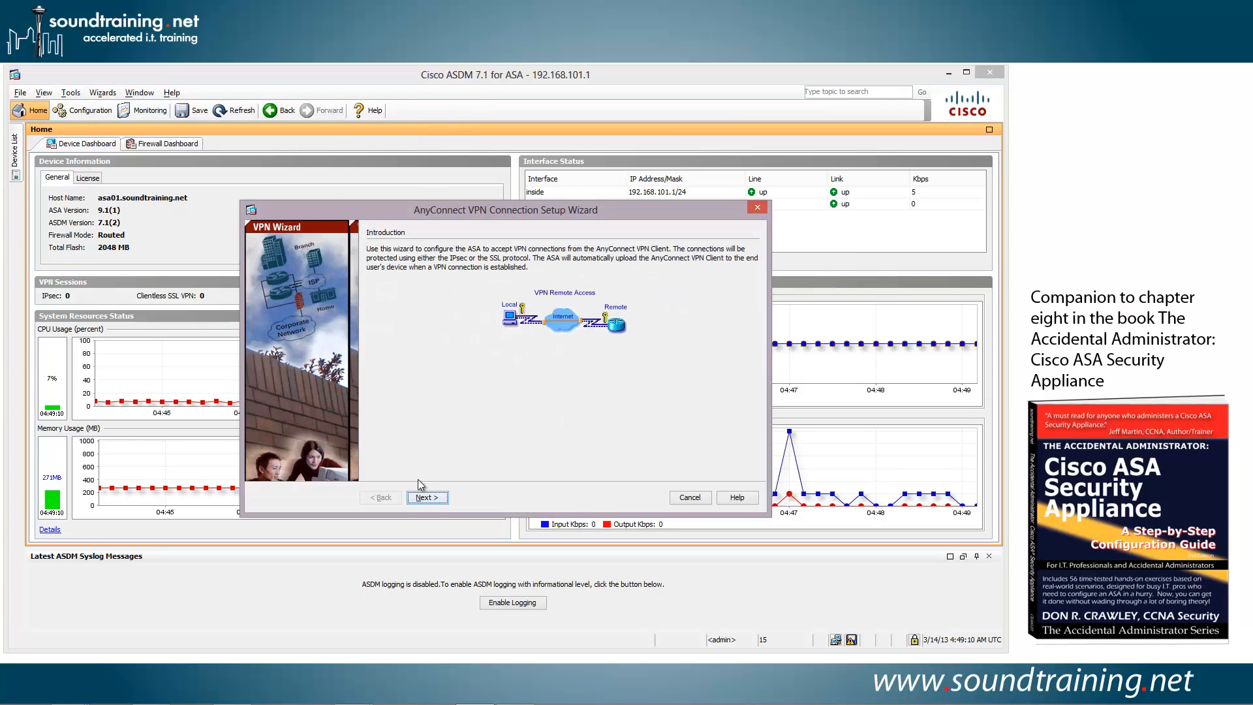
pyautogui.click(426, 497)
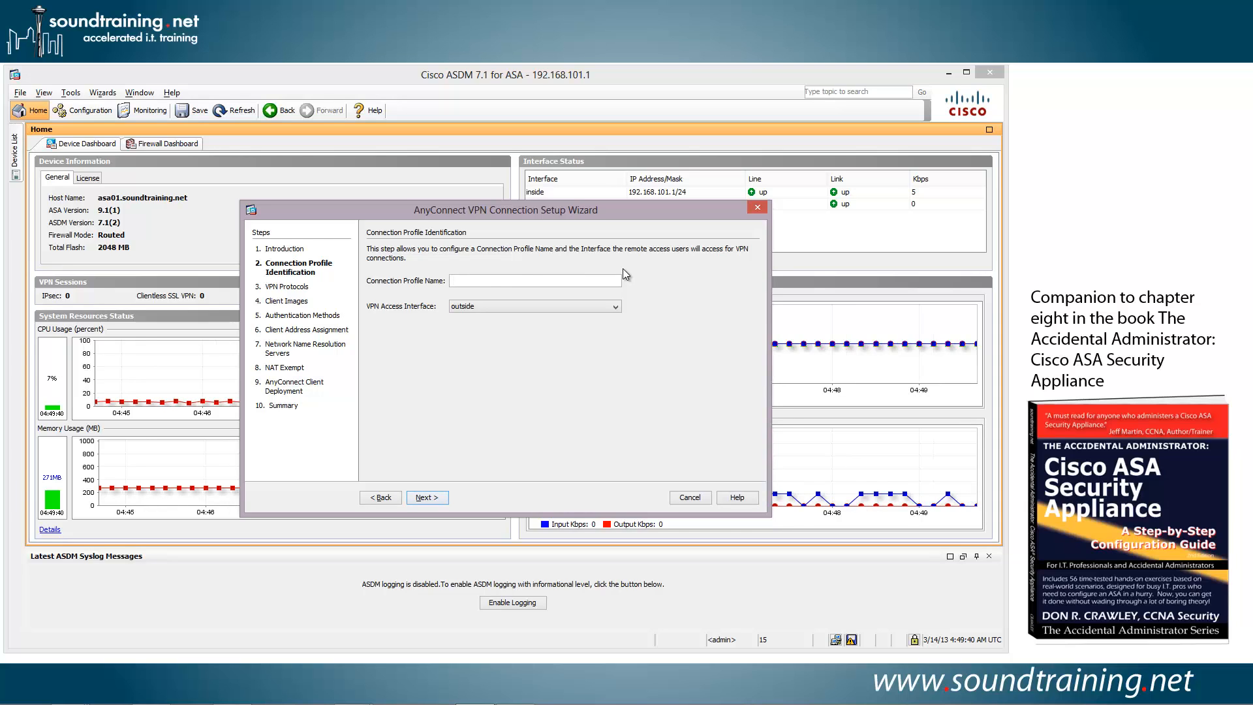
pyautogui.write('Account Reps')
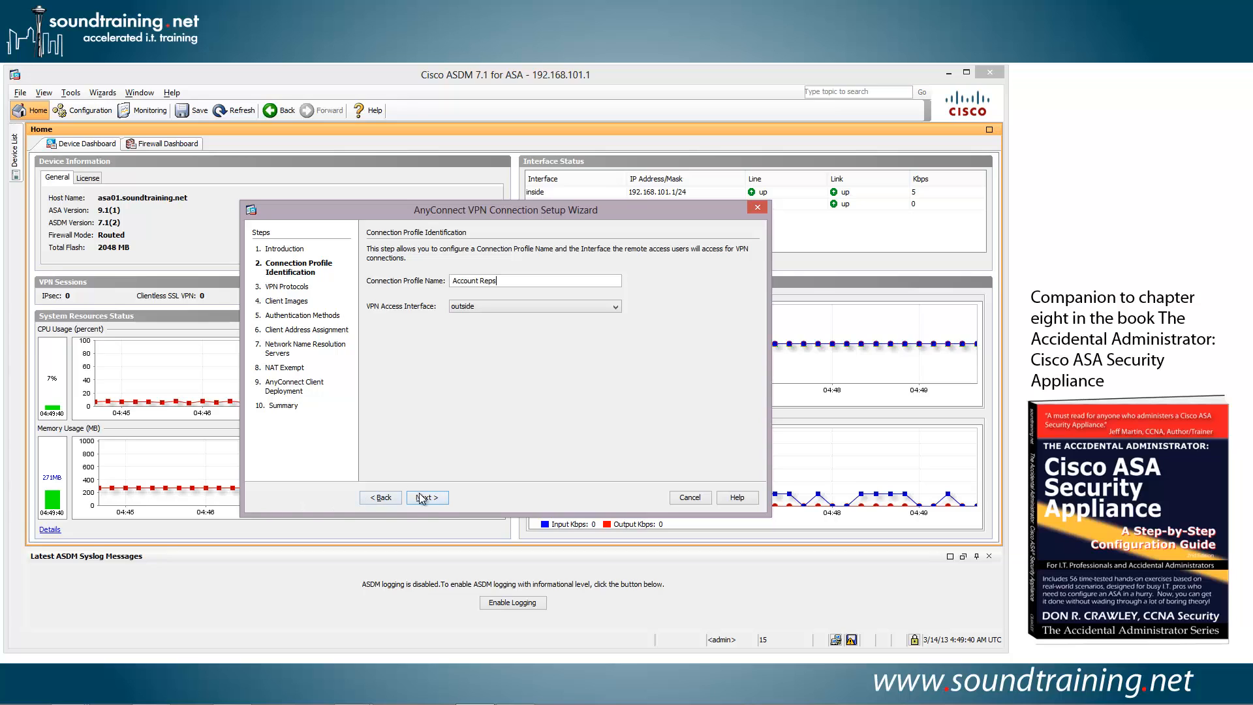
# Keep SSL and IPsec enabled and choose ASDM_TrustPoint1 as the device certificate
pyautogui.click(427, 496)
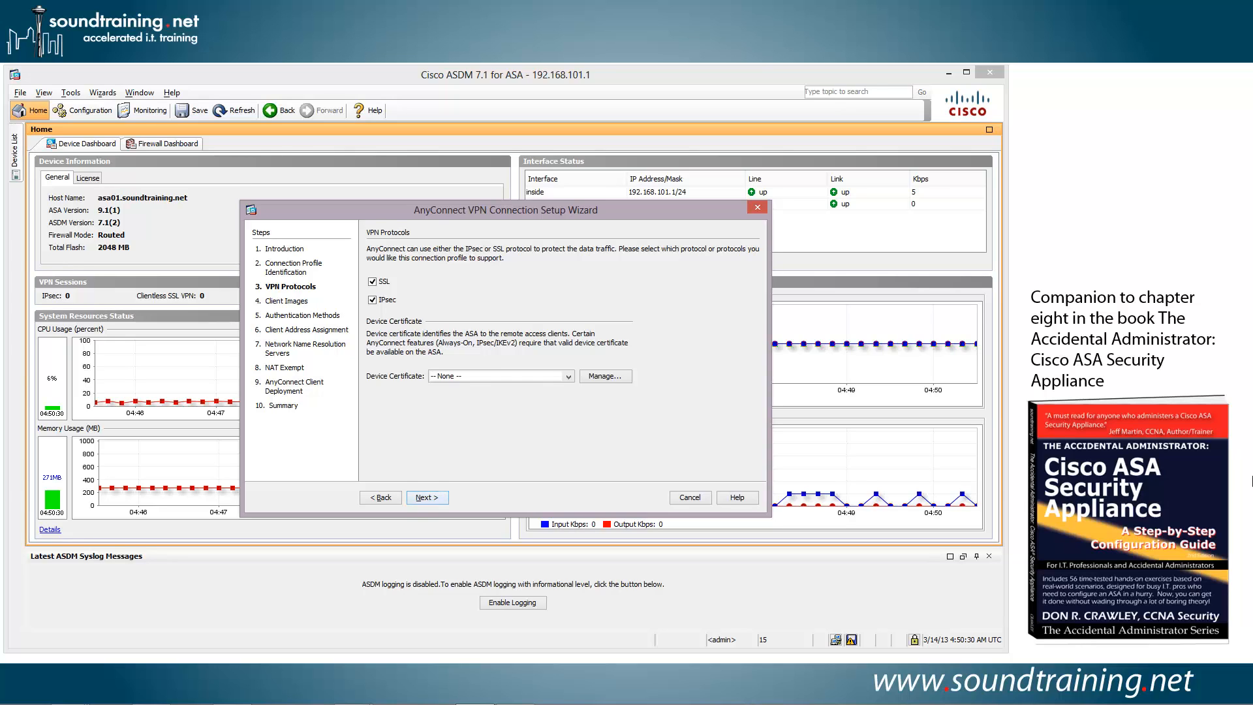
pyautogui.moveTo(795, 497)
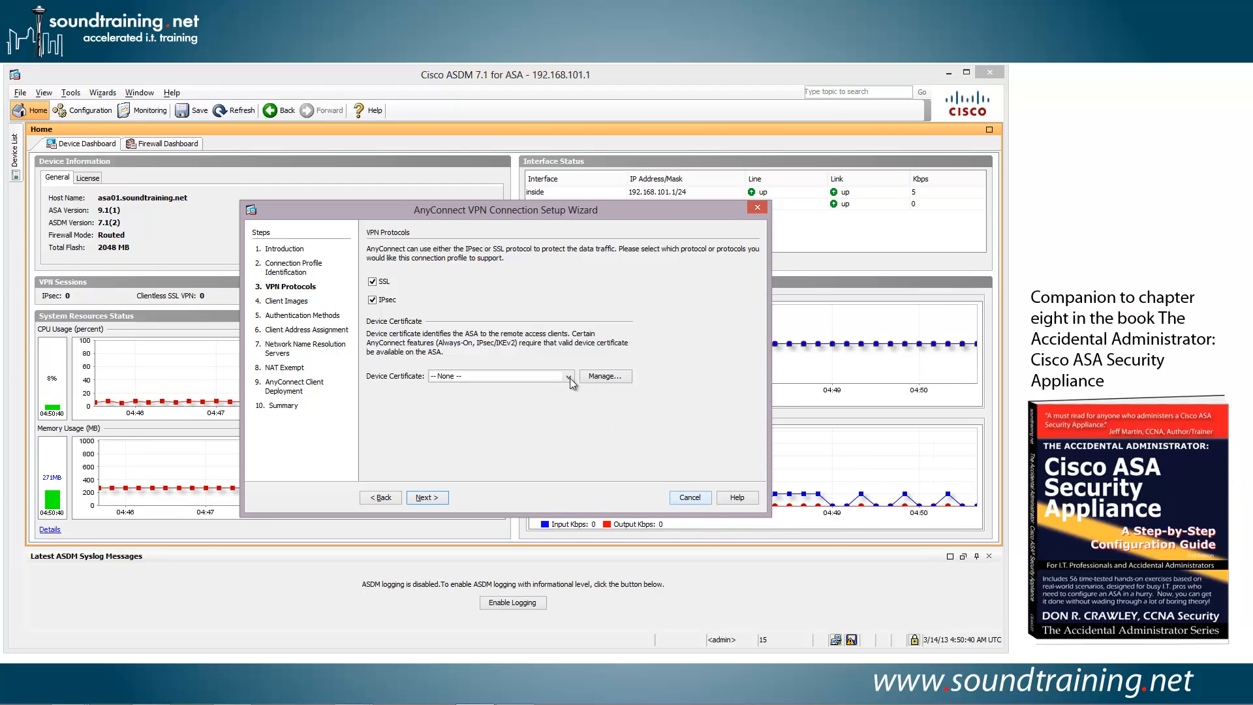
pyautogui.click(568, 376)
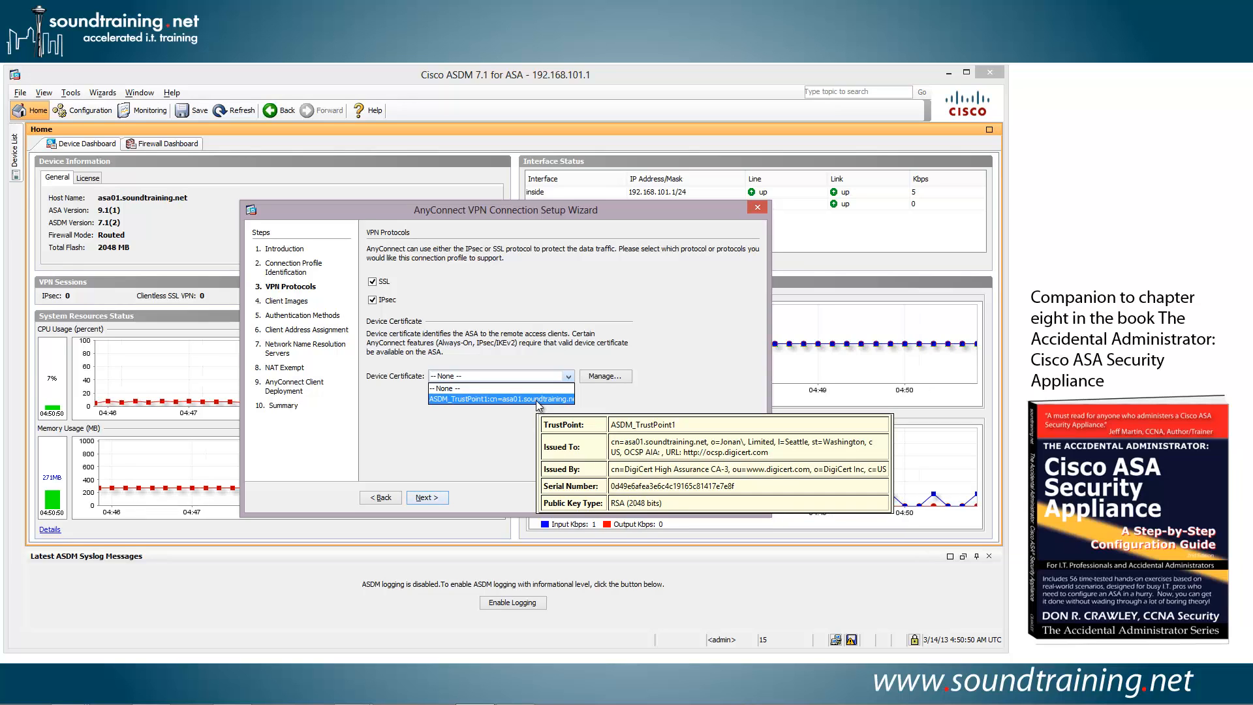
pyautogui.click(500, 398)
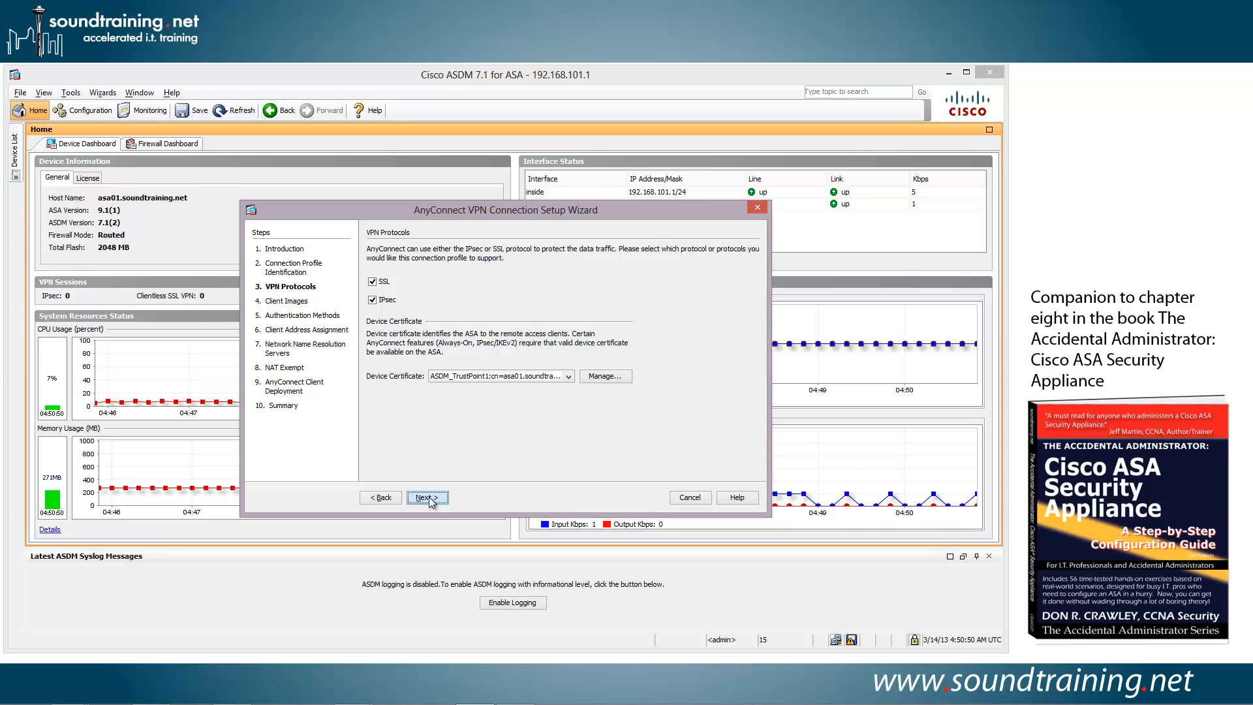
# Add anyconnect-win-3.1.02040-k9.pkg from flash as the AnyConnect client image
pyautogui.click(428, 498)
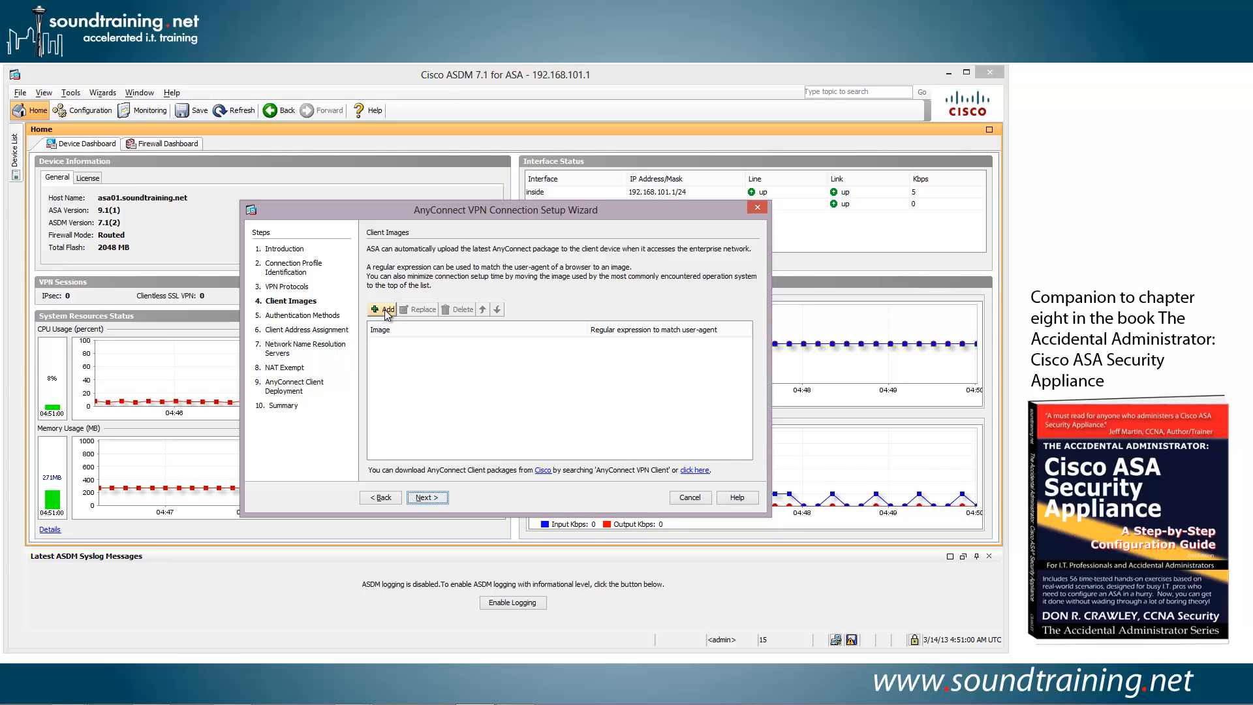
pyautogui.click(385, 310)
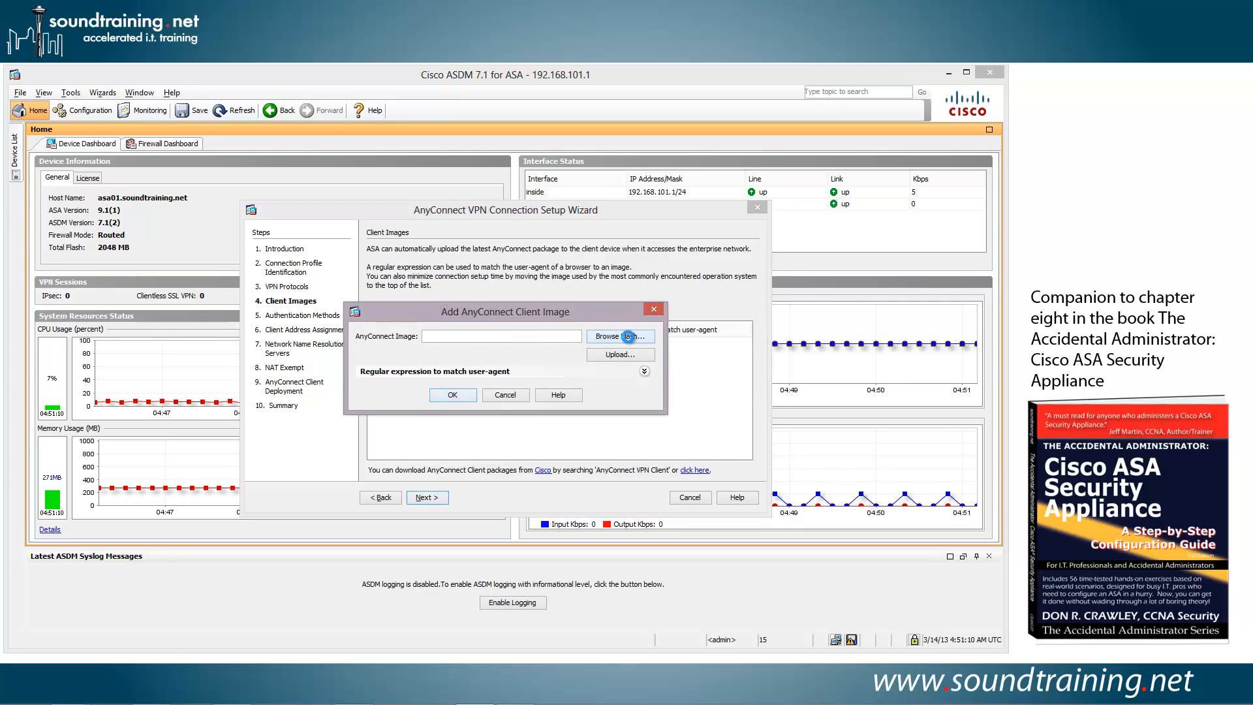
pyautogui.click(619, 336)
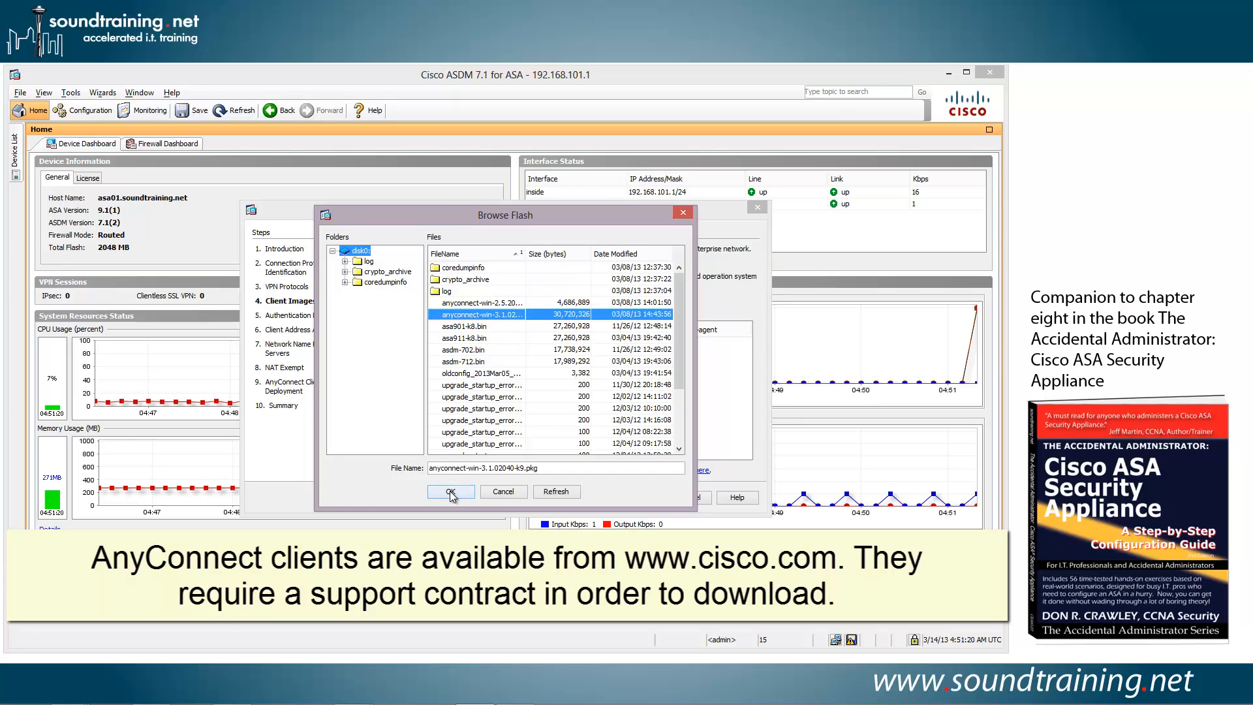
pyautogui.click(450, 491)
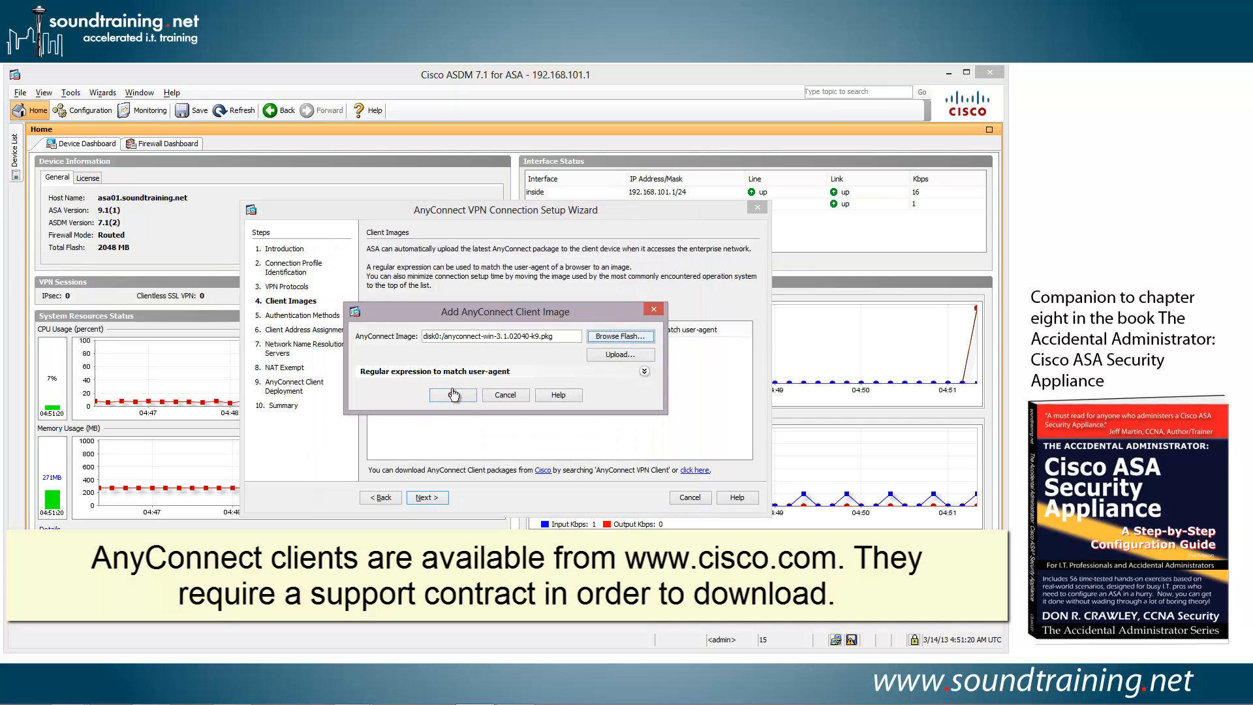
pyautogui.click(619, 335)
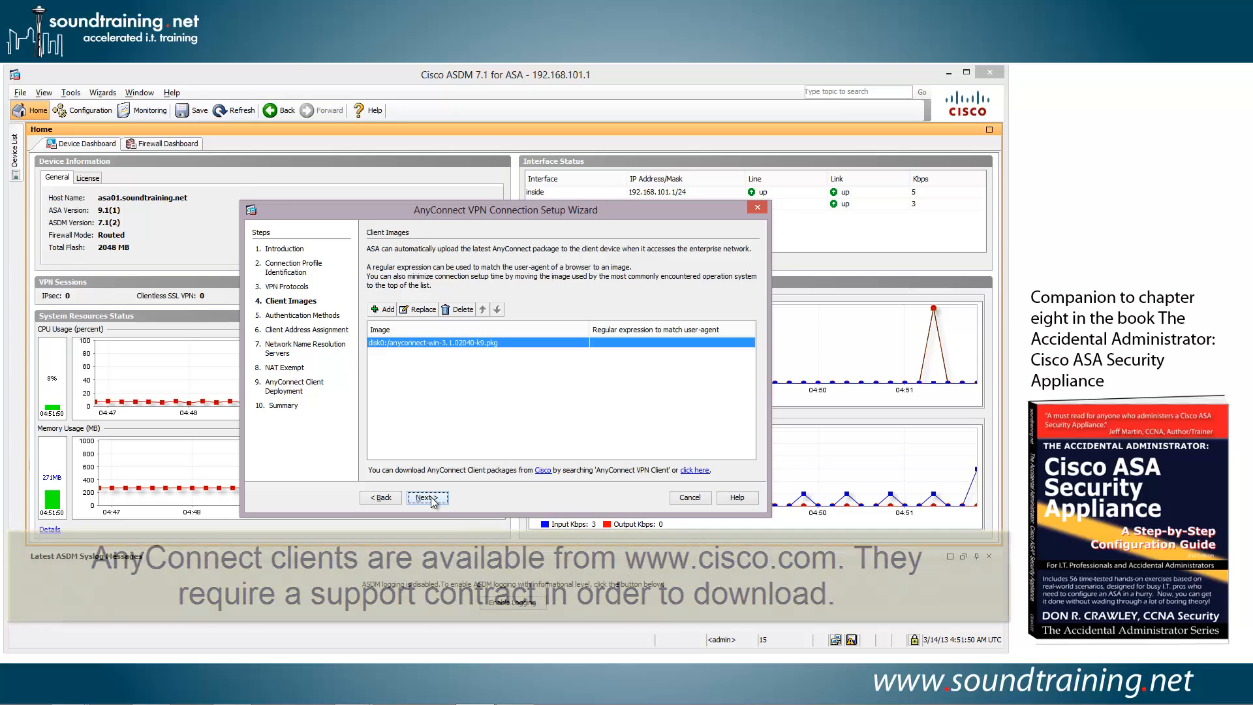
# Add local user jtimberlake with a password under the LOCAL server group
pyautogui.click(425, 498)
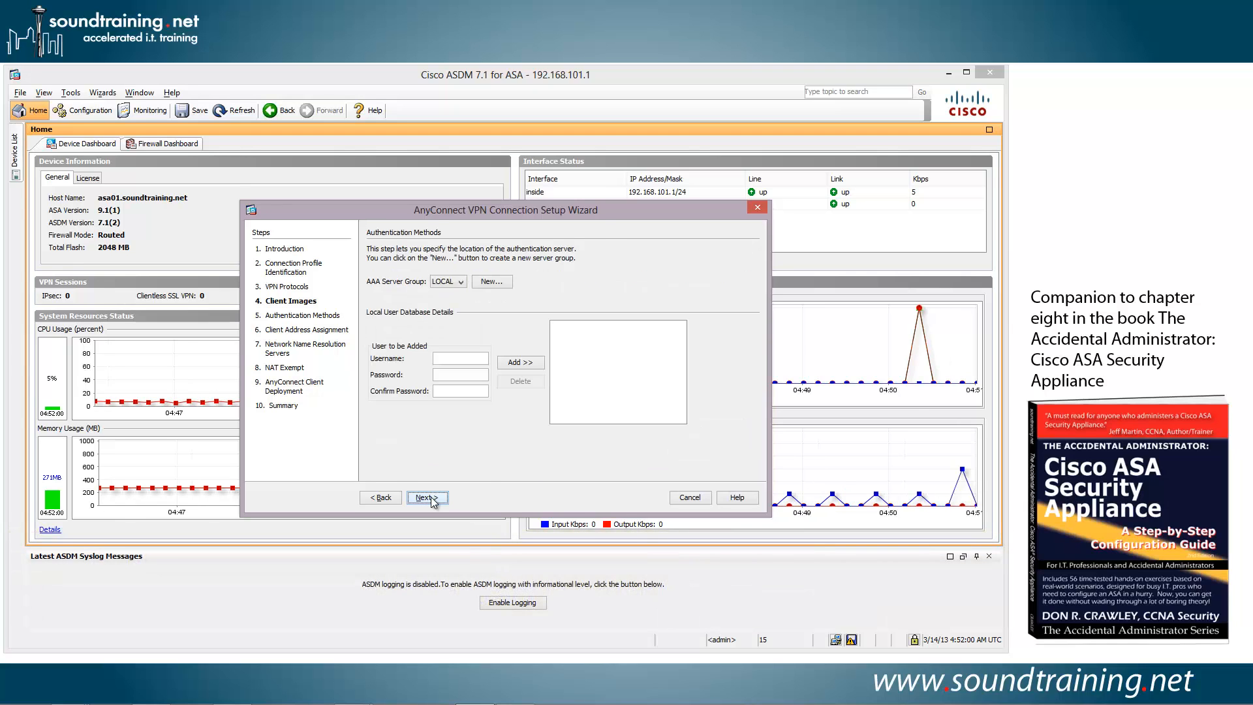
pyautogui.click(425, 496)
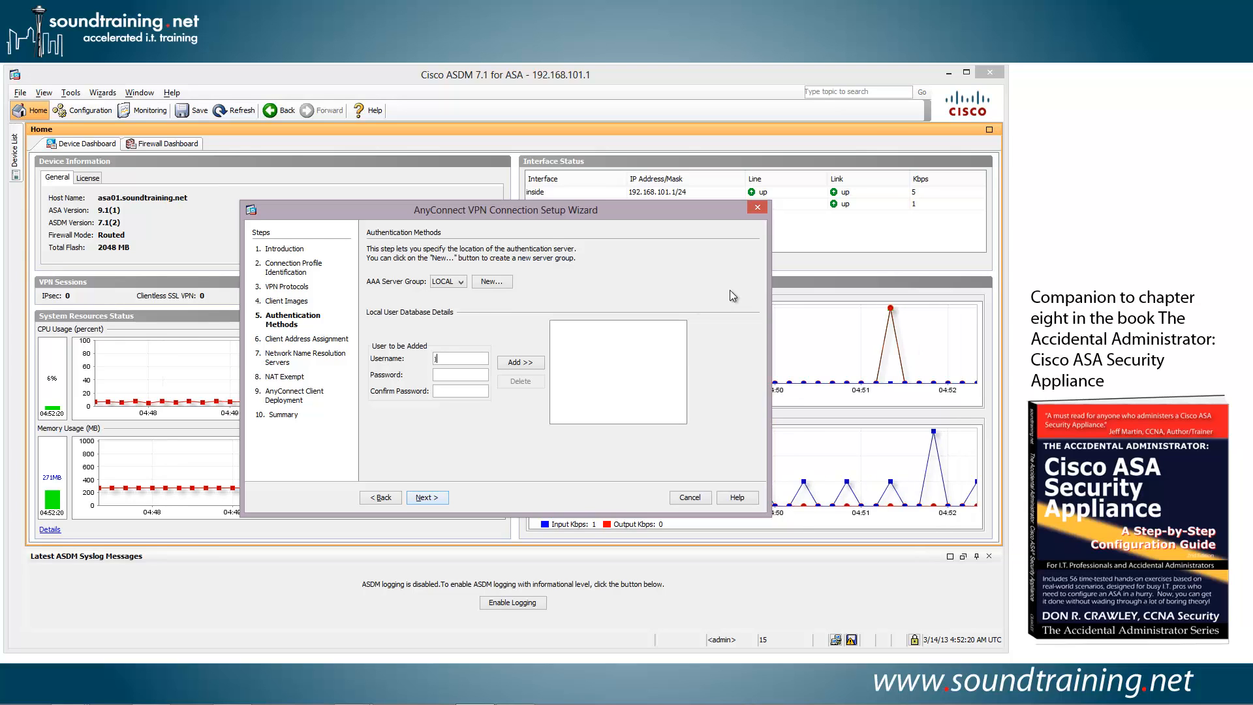
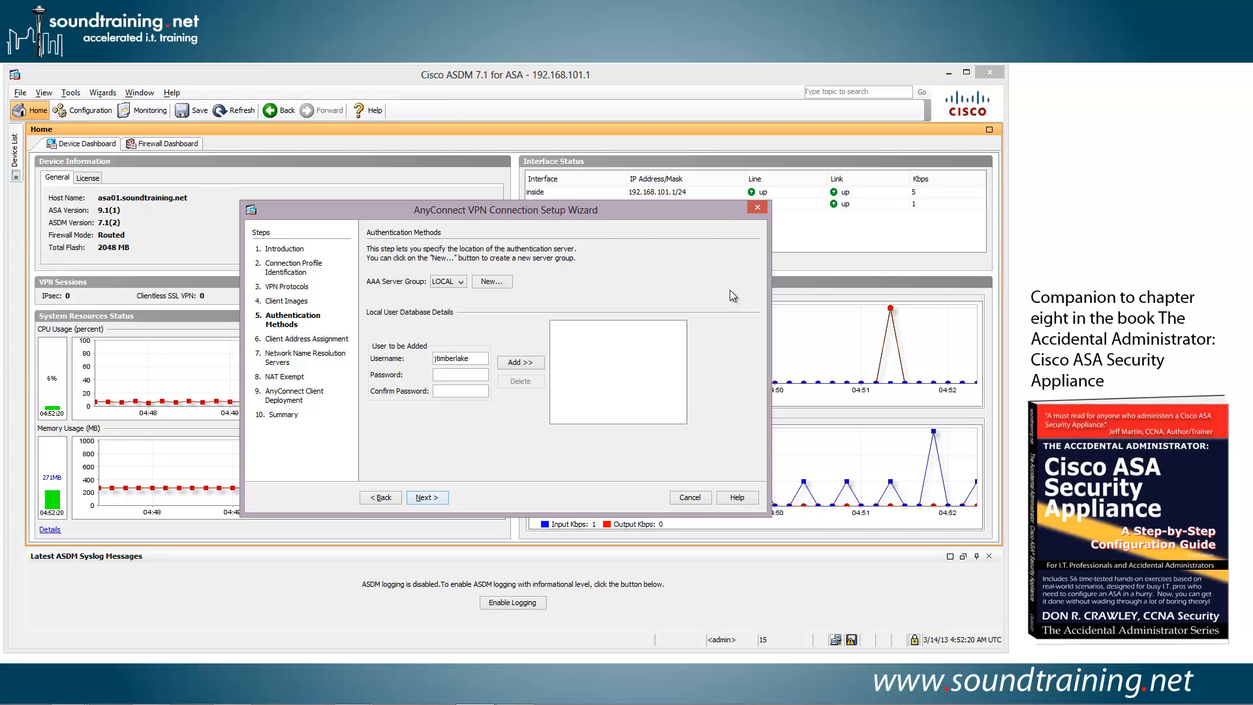
pyautogui.click(459, 374)
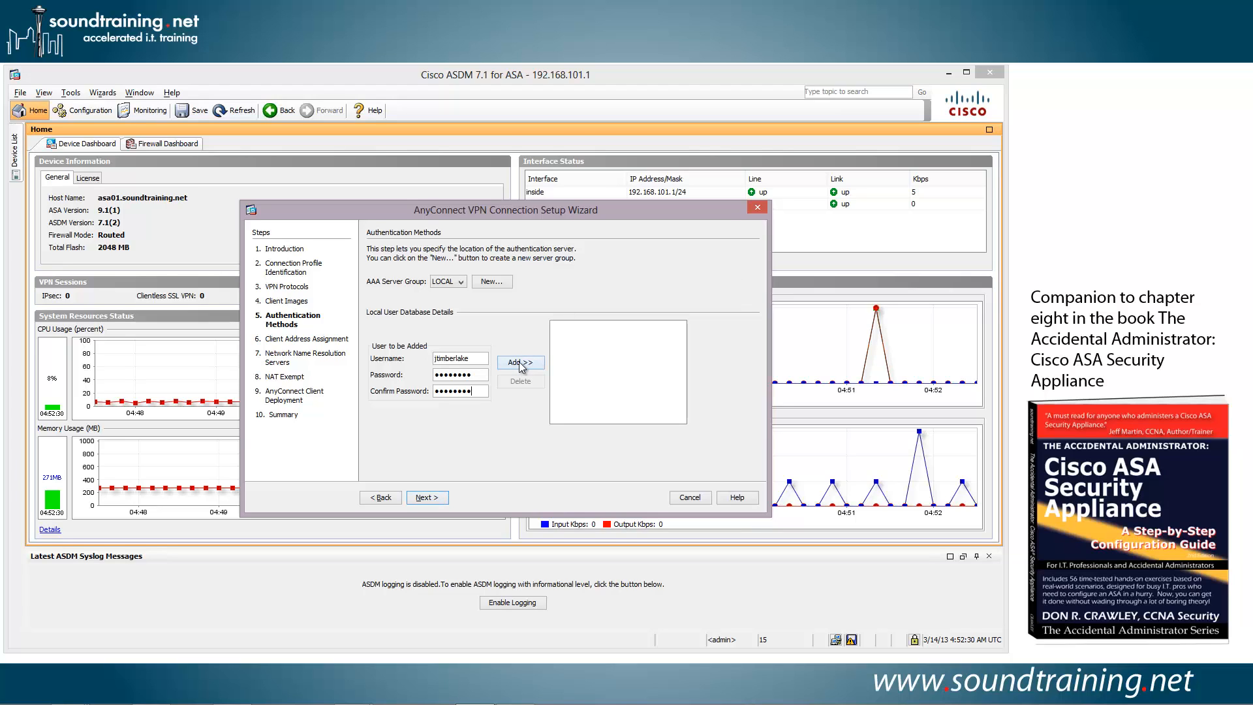
pyautogui.click(519, 361)
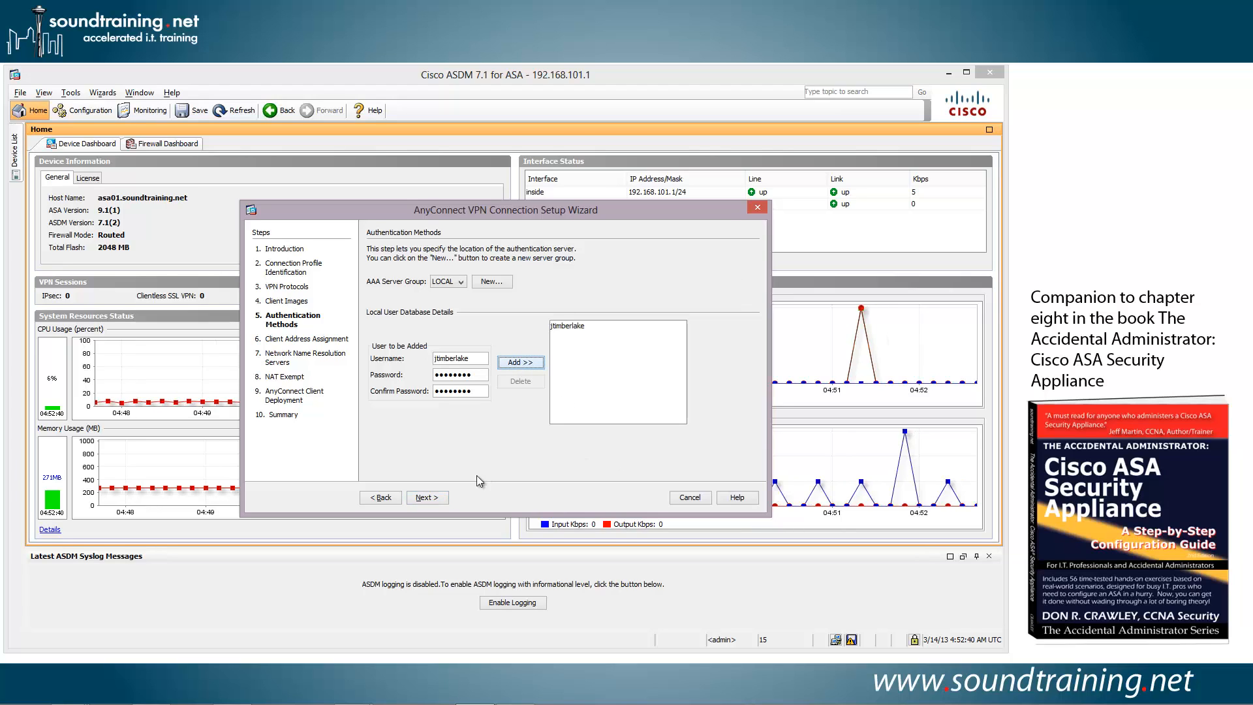
# Create a new IPv4 pool named net-10 ranging from 10.0.0.1 to 10.0.0.10
pyautogui.click(427, 498)
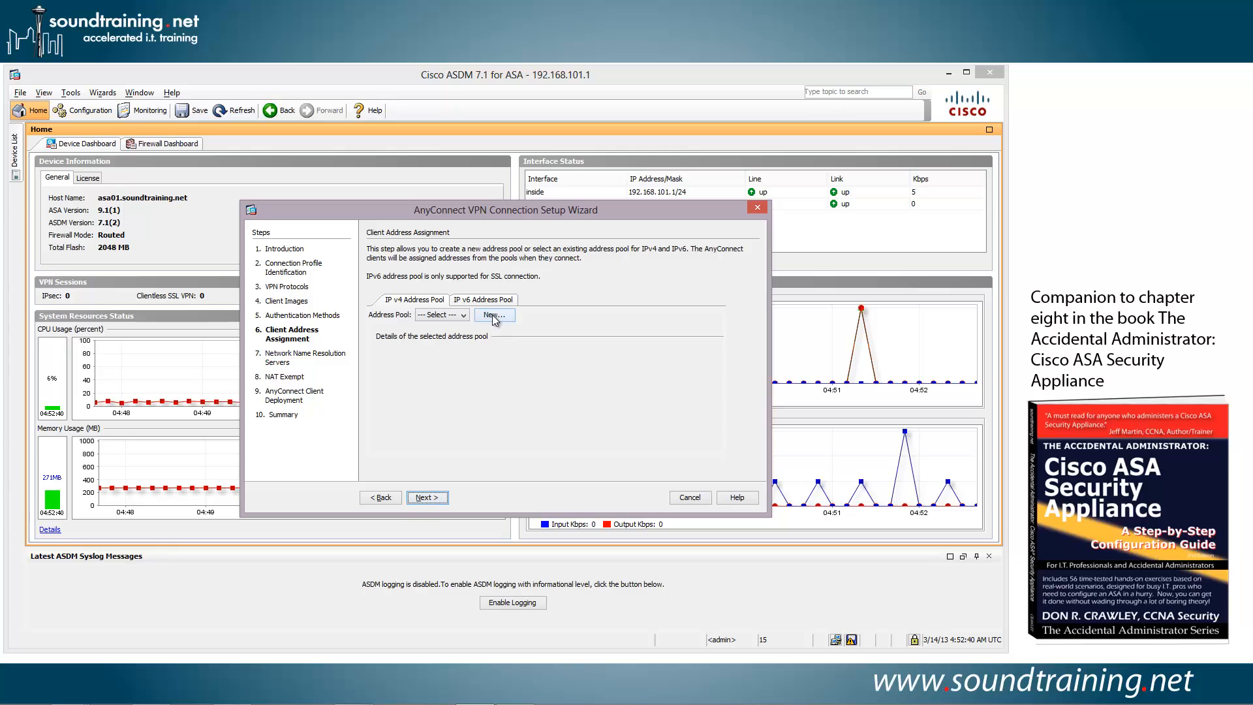
pyautogui.click(493, 315)
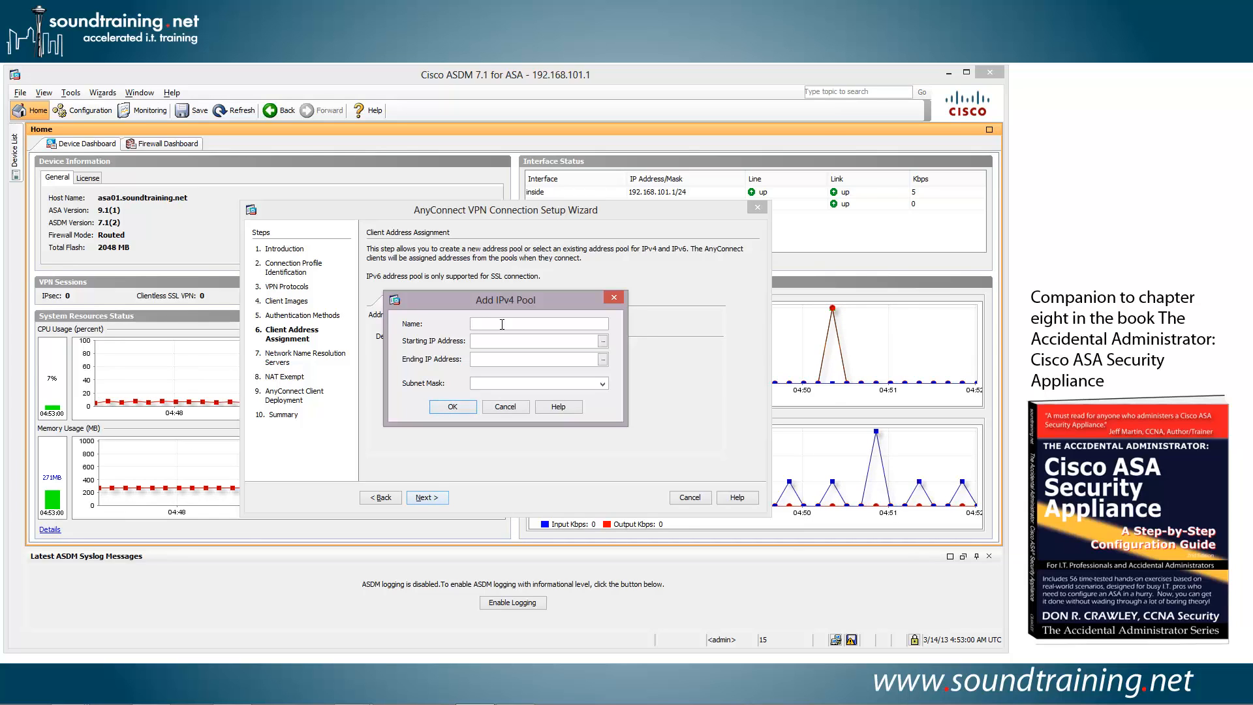
pyautogui.click(539, 323)
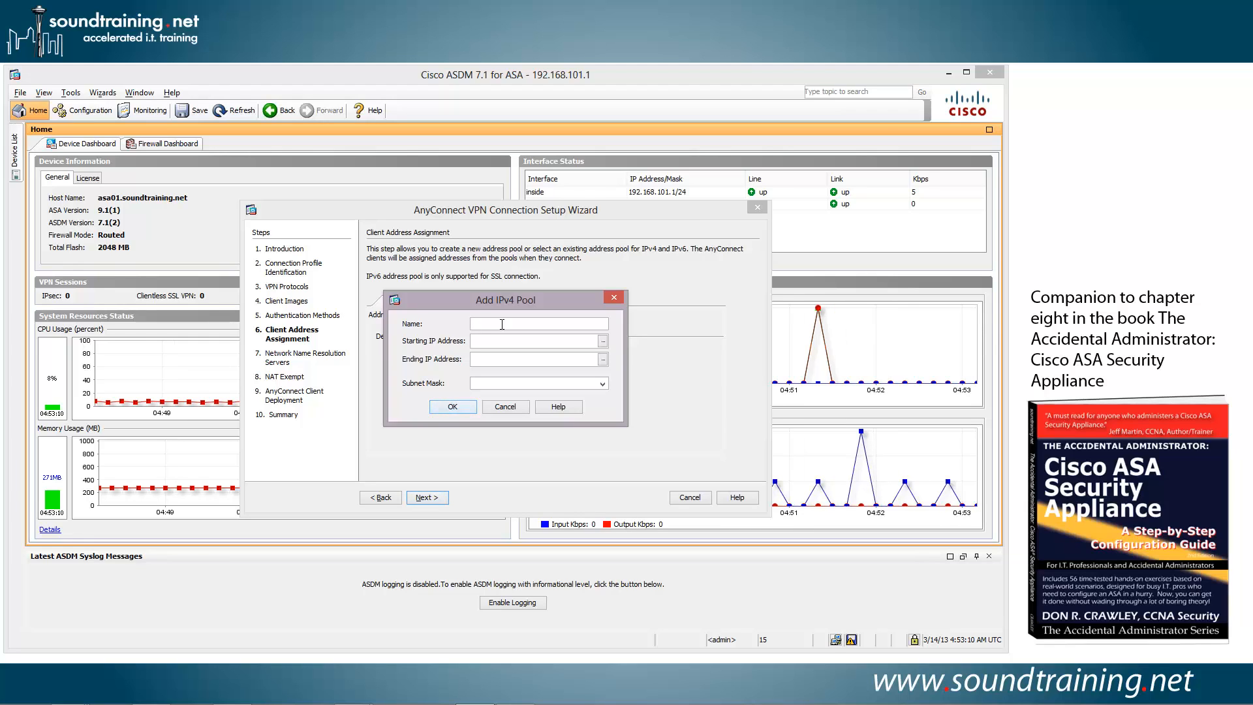
pyautogui.click(540, 324)
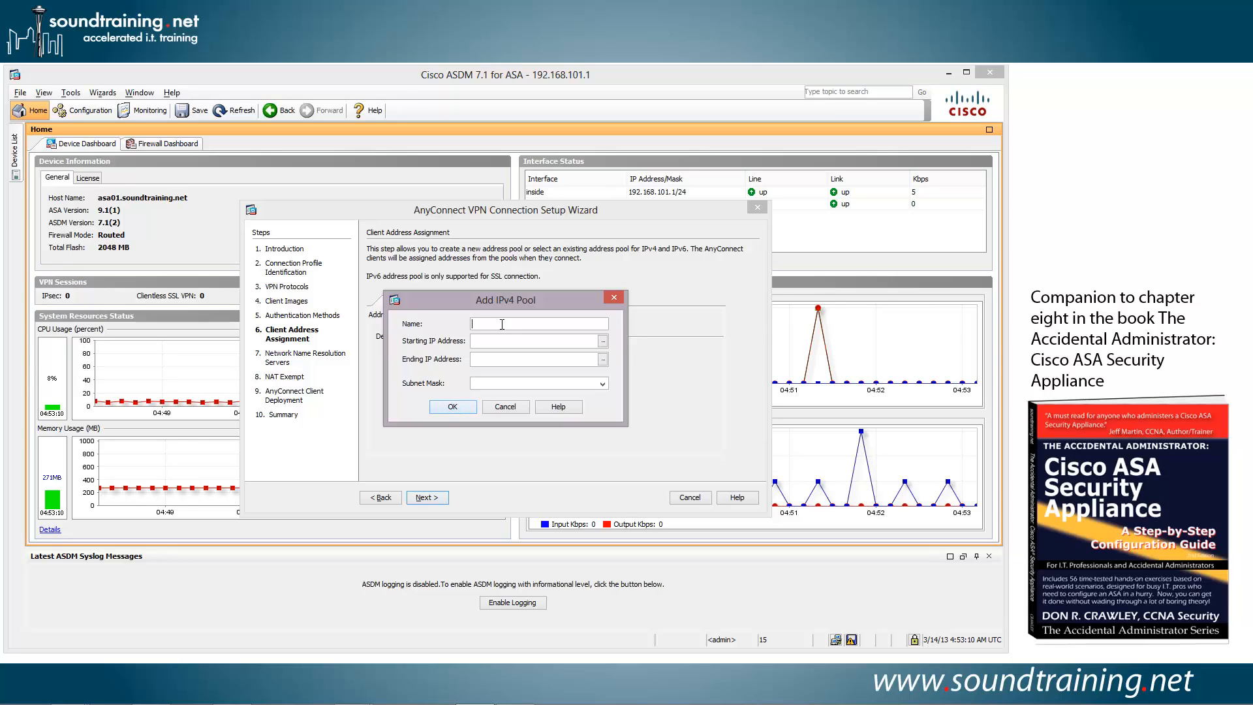
pyautogui.write('net-')
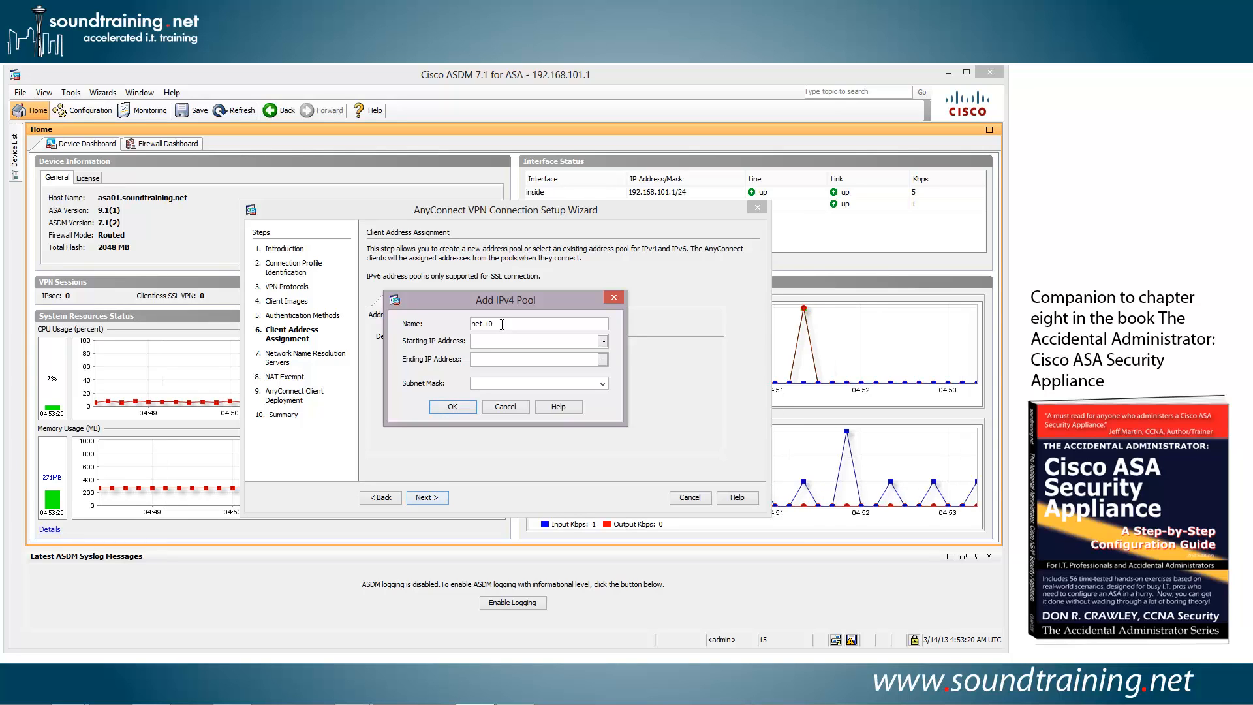
pyautogui.write('10.0.0.1')
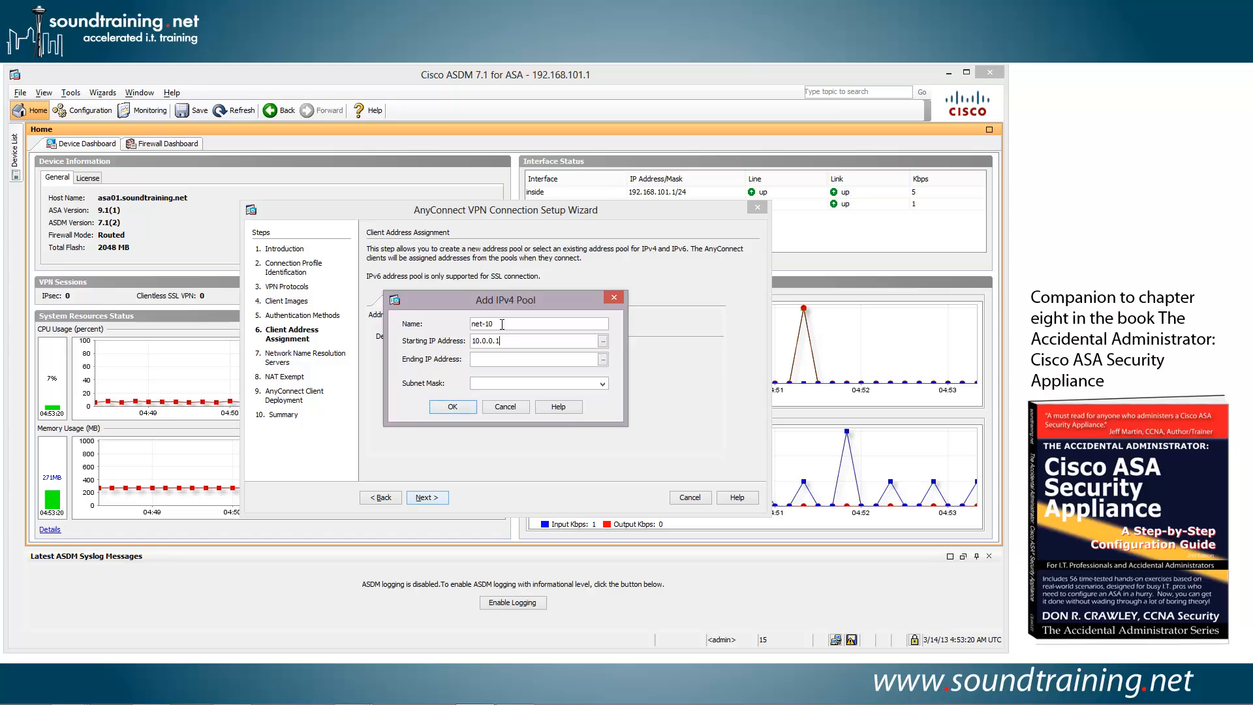
pyautogui.write('1')
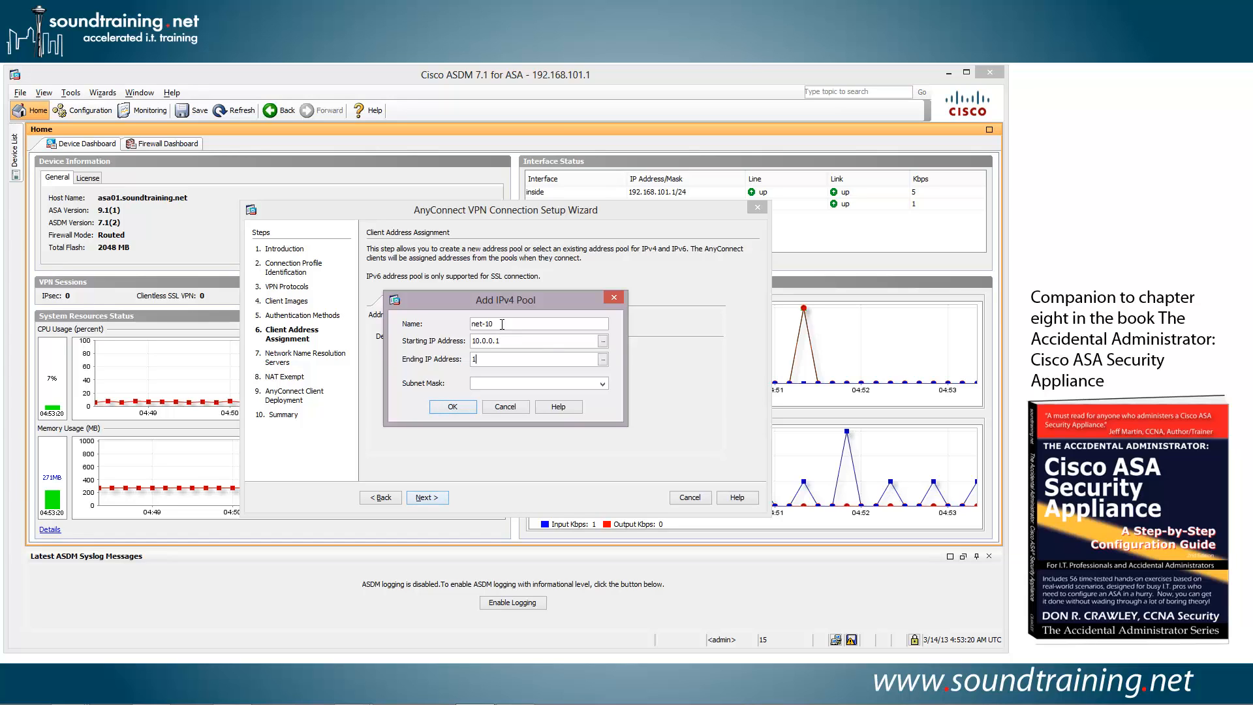
pyautogui.write('0.0.0.10')
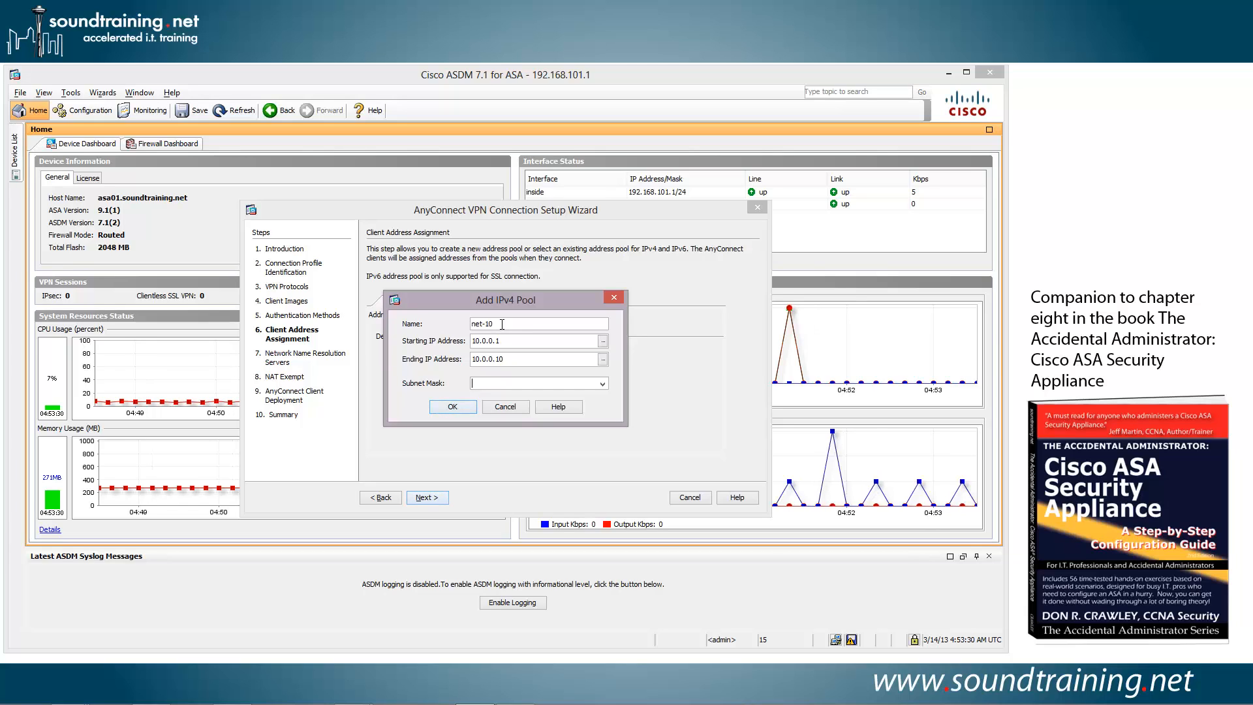
# Give the net-10 pool subnet mask 255.255.255.0 and save it
pyautogui.write('255.255.255.0')
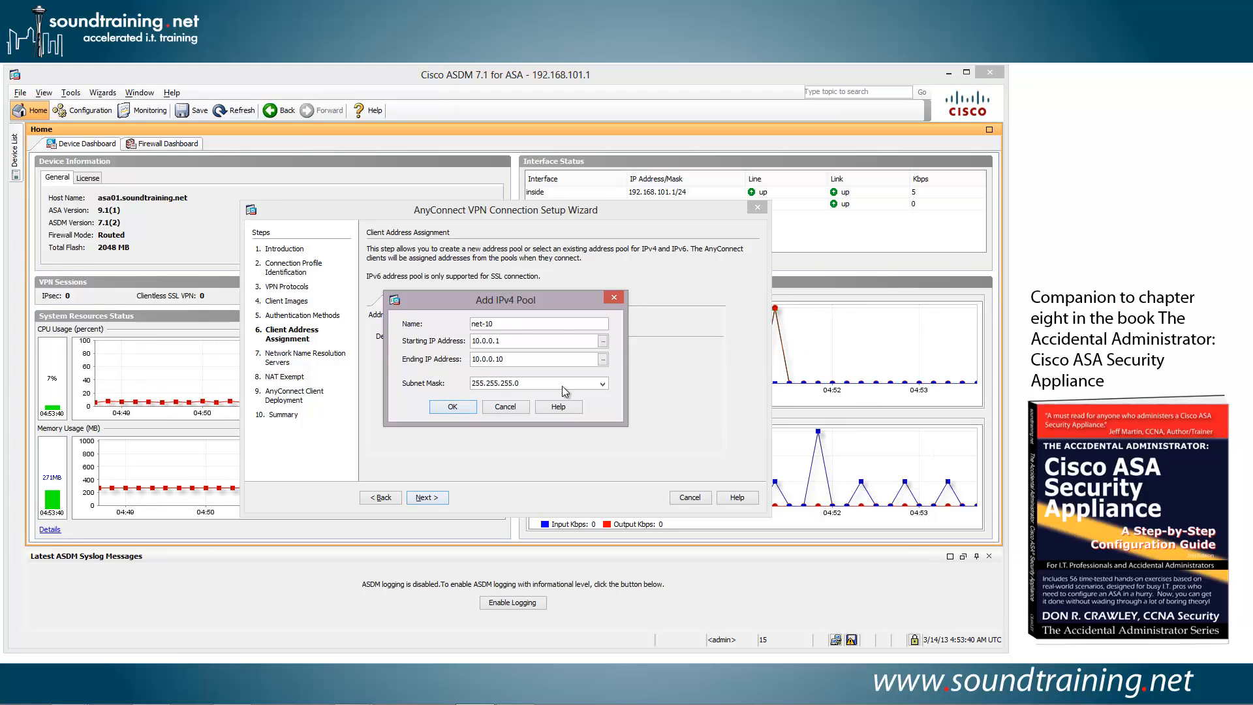
pyautogui.click(602, 382)
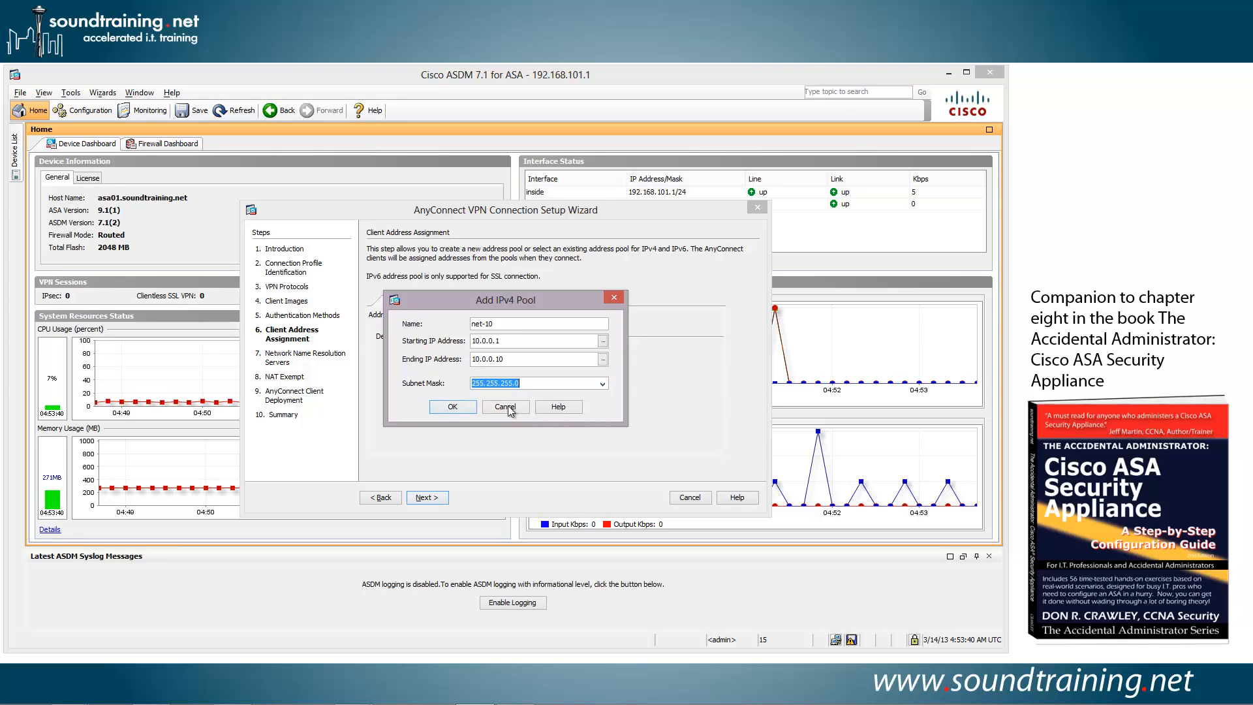
pyautogui.click(451, 407)
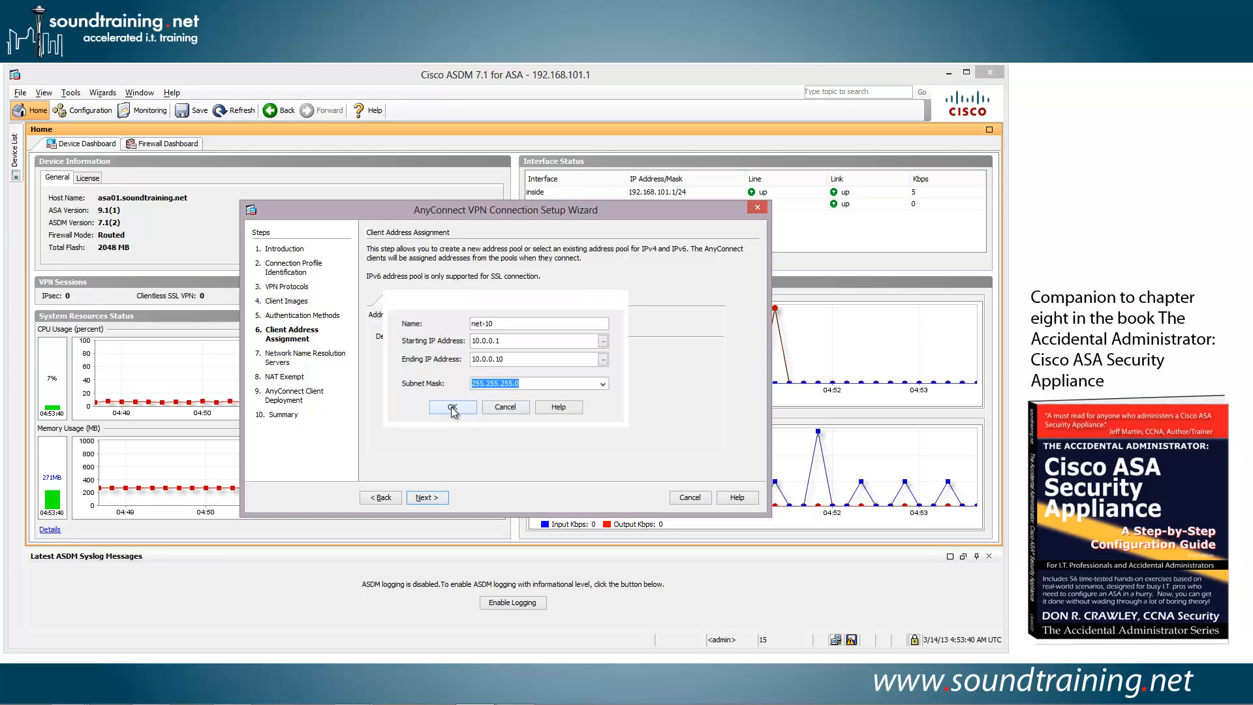
pyautogui.click(452, 408)
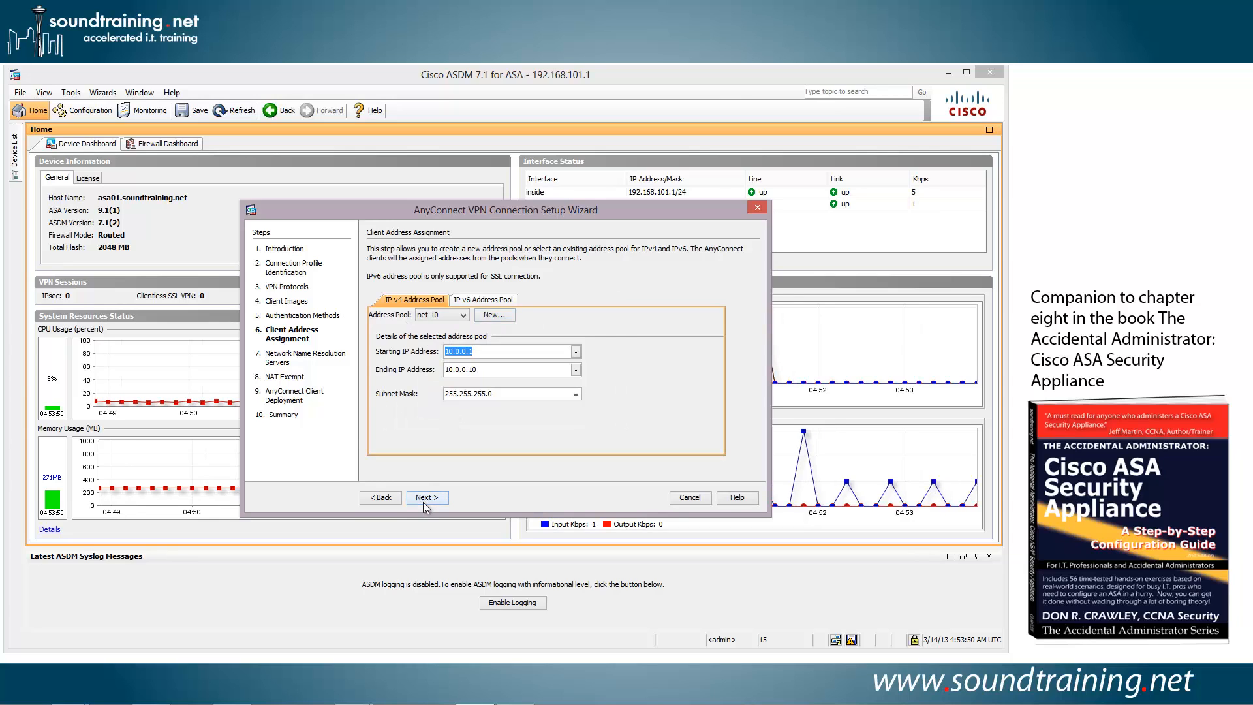
# Set DNS servers 208.67.222.222 and 208.67.220.220 with domain soundtraining.net, continuing to NAT Exempt
pyautogui.click(427, 498)
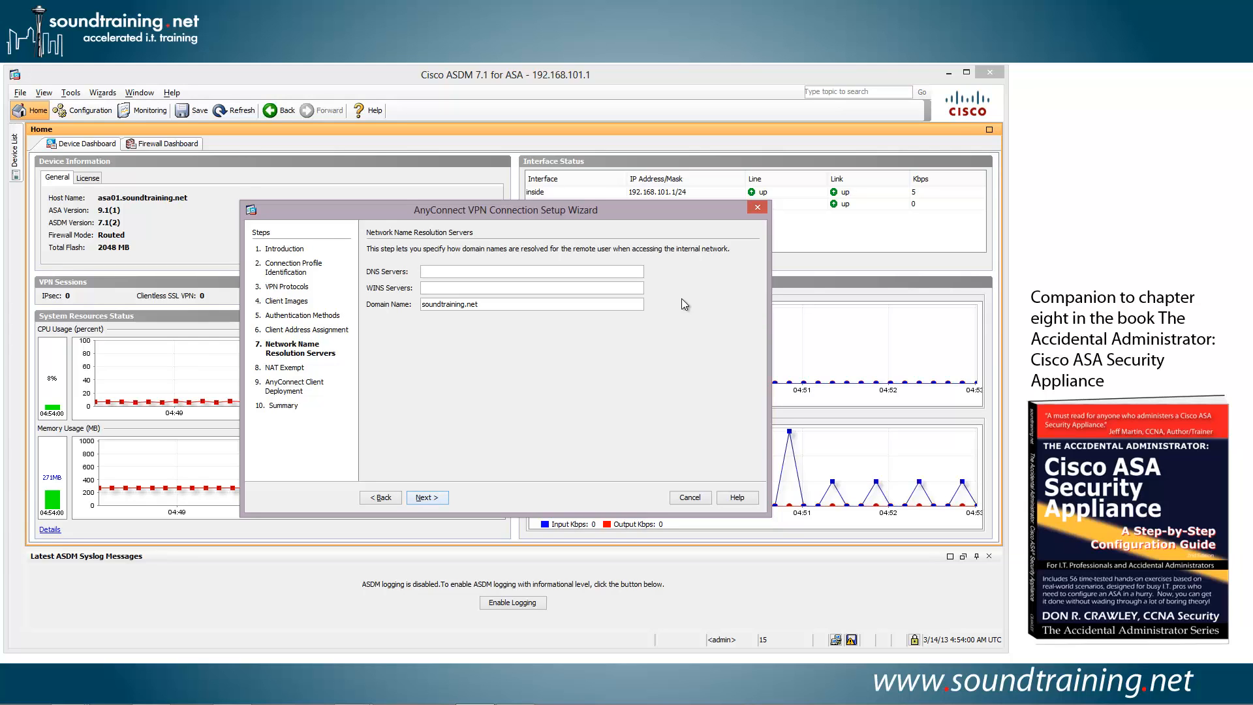
pyautogui.write('208.67.222.222 2')
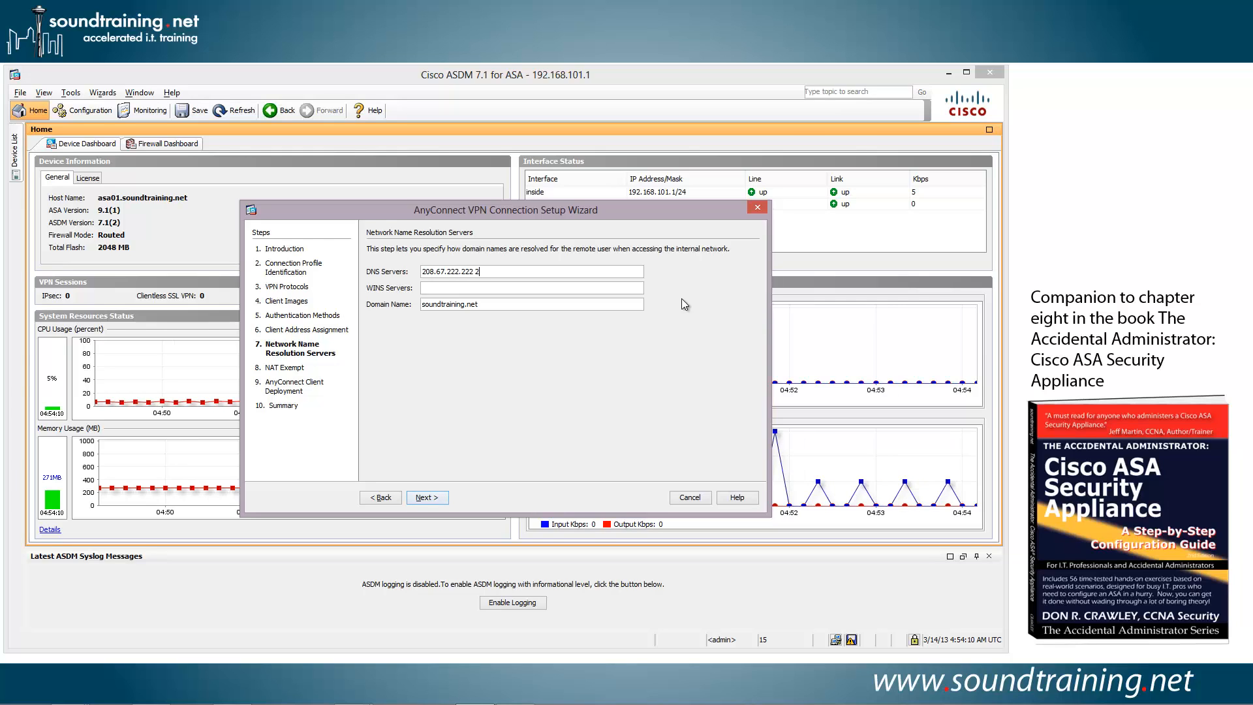
pyautogui.write('08.67.')
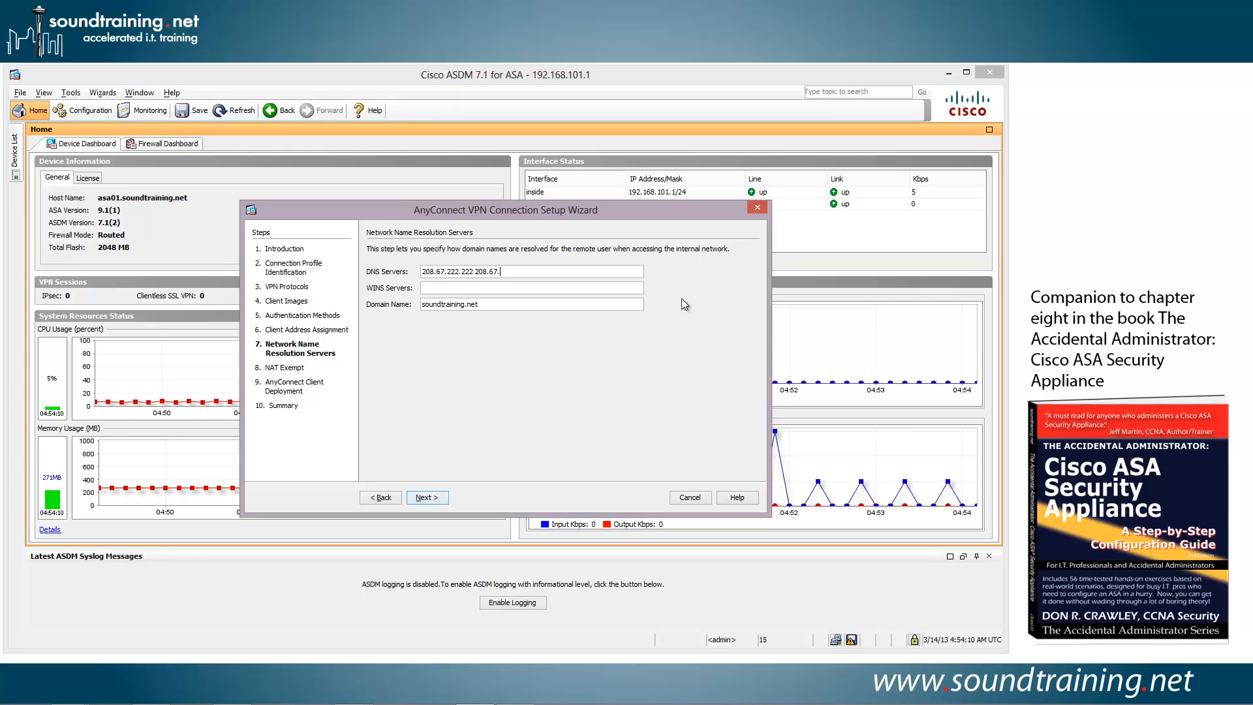
pyautogui.write('220.220')
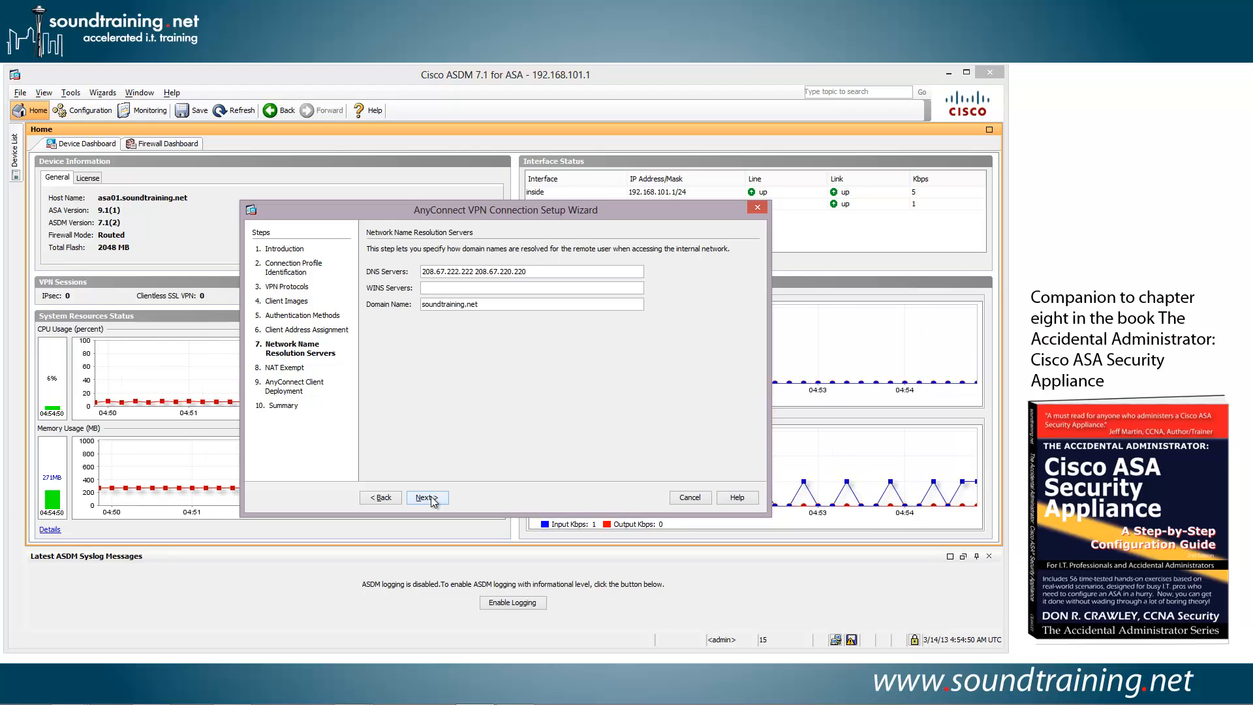
pyautogui.click(531, 271)
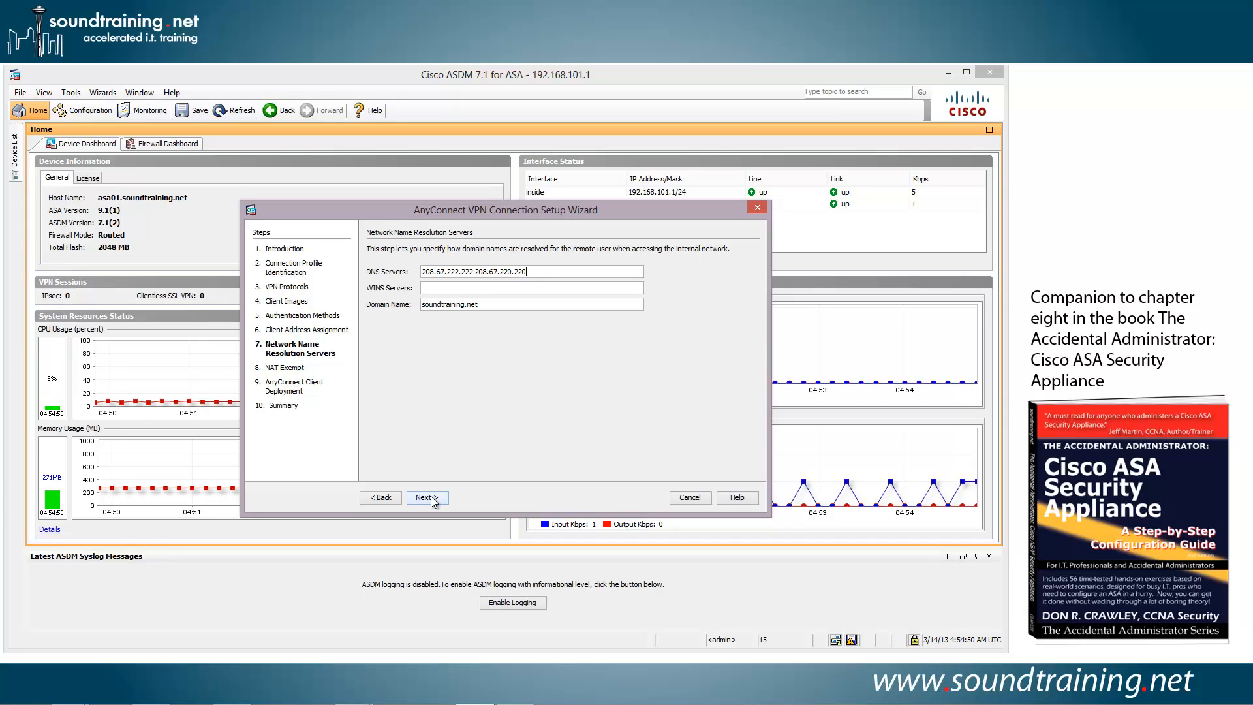
pyautogui.click(427, 497)
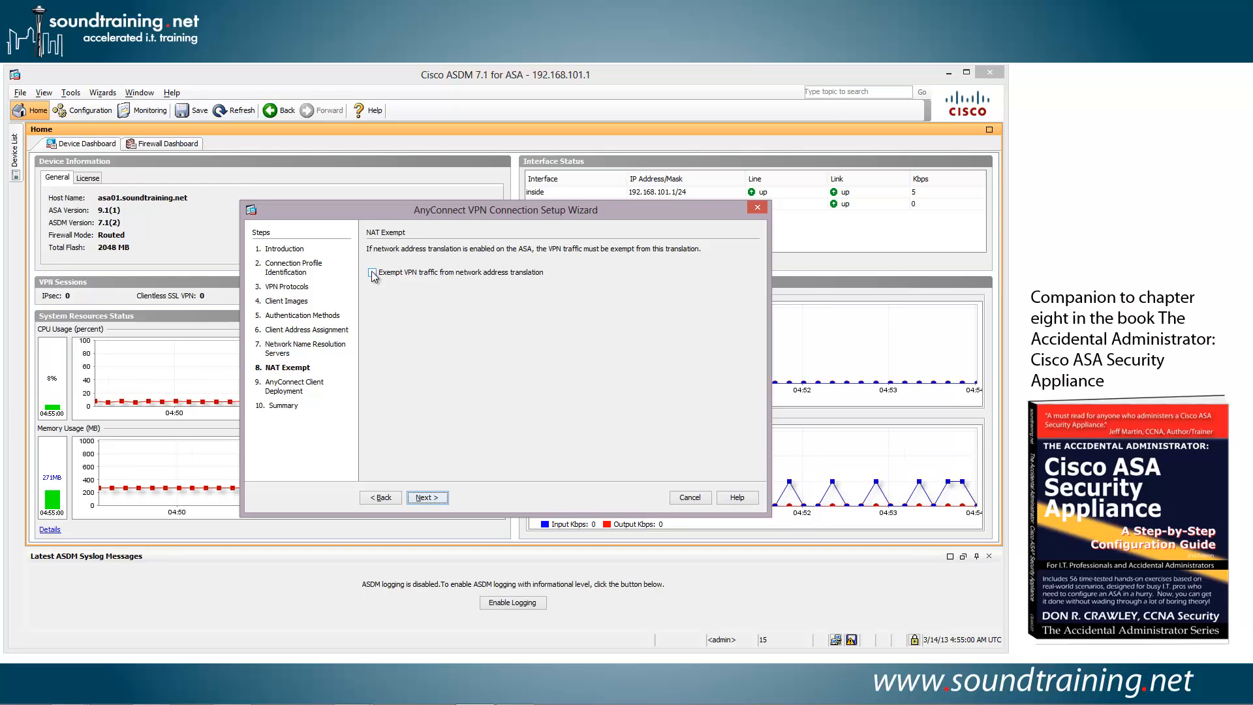
# Exempt VPN traffic from NAT on the inside interface, keep web launch allowed, and reach the summary
pyautogui.click(372, 273)
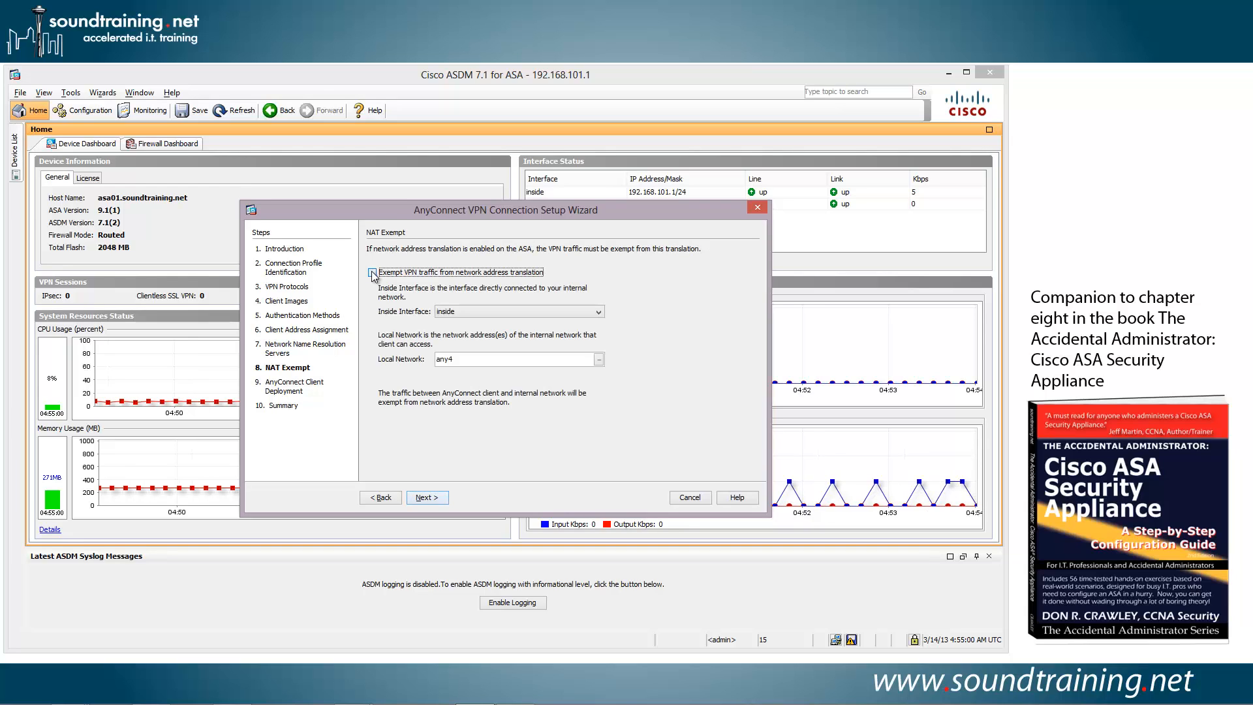
pyautogui.click(371, 271)
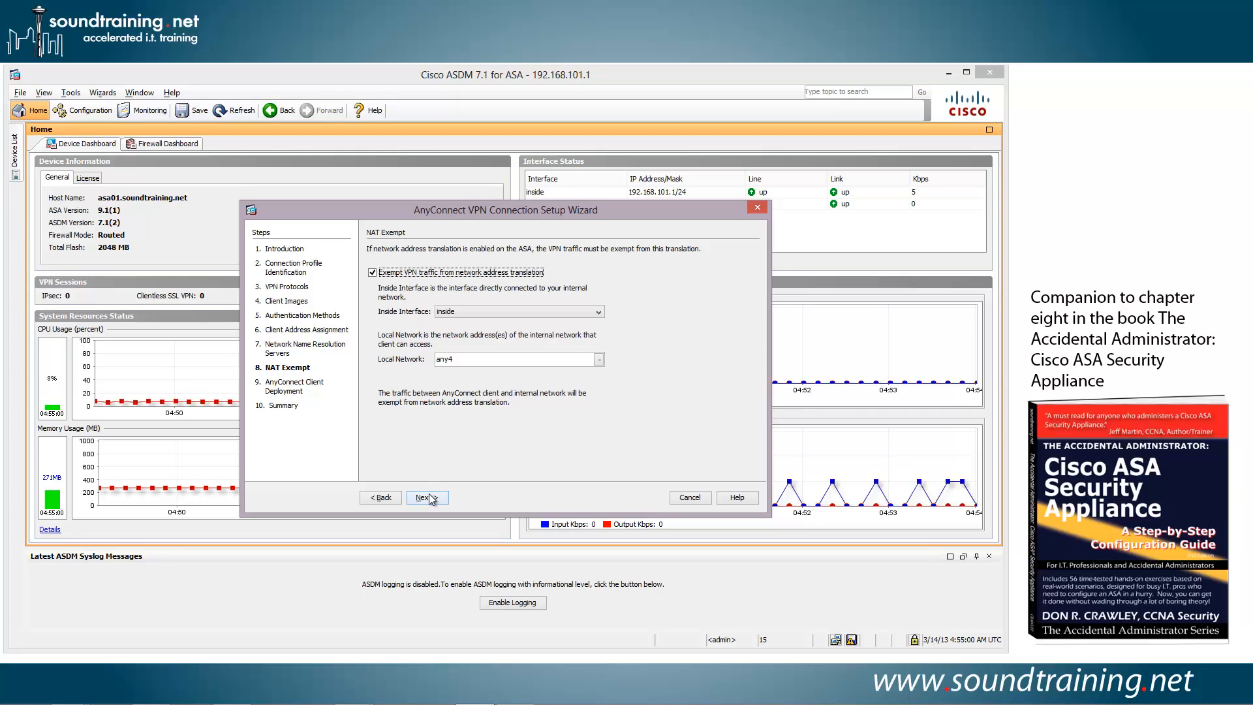
pyautogui.click(426, 496)
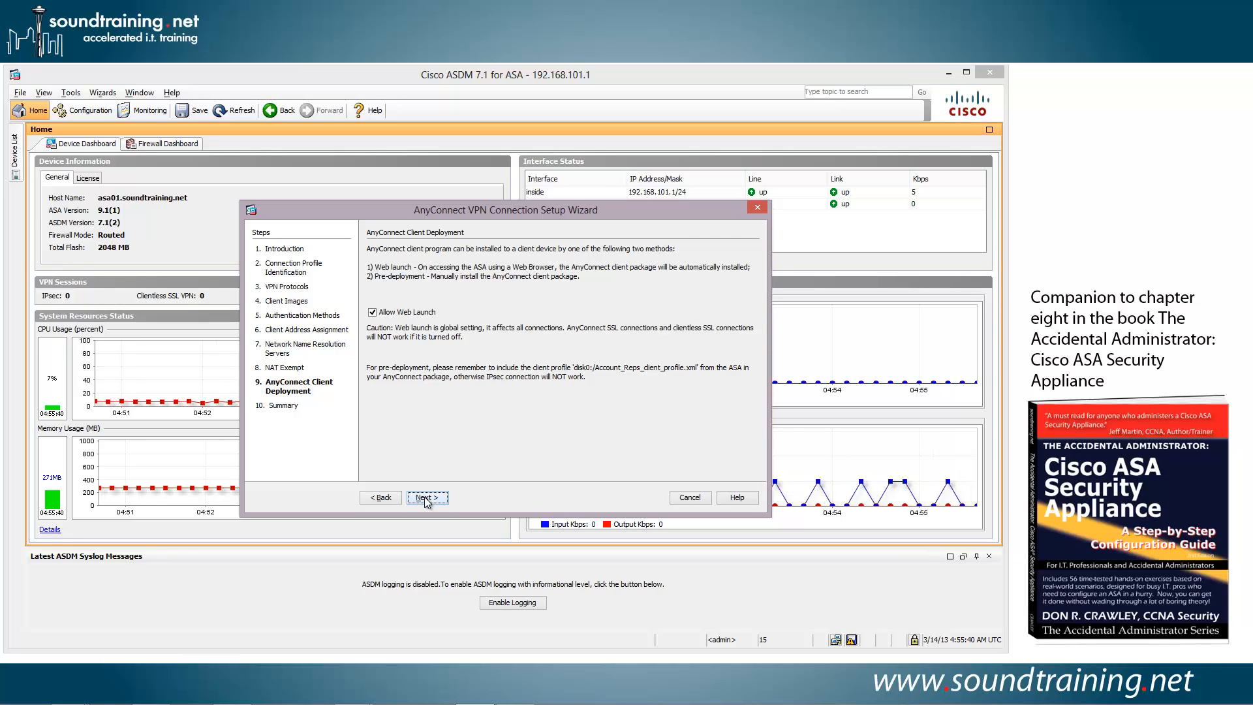
pyautogui.click(425, 498)
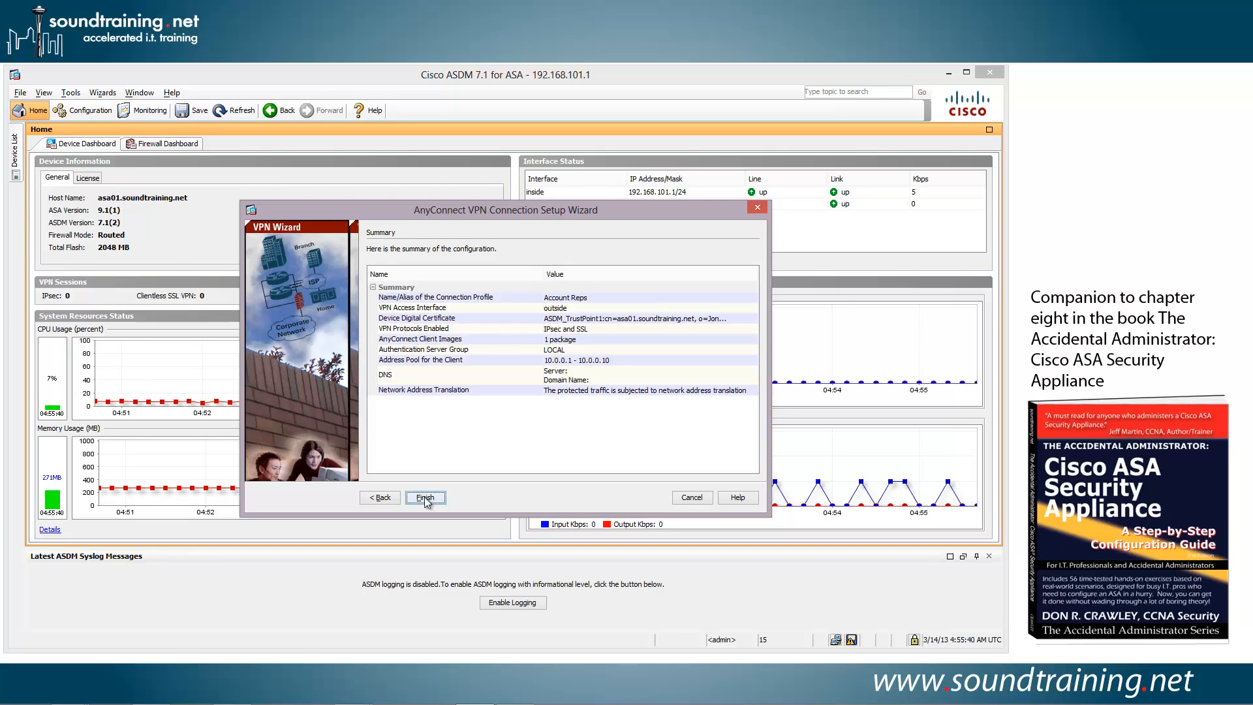
# Finish the wizard and send the generated CLI commands to the ASA
pyautogui.click(426, 498)
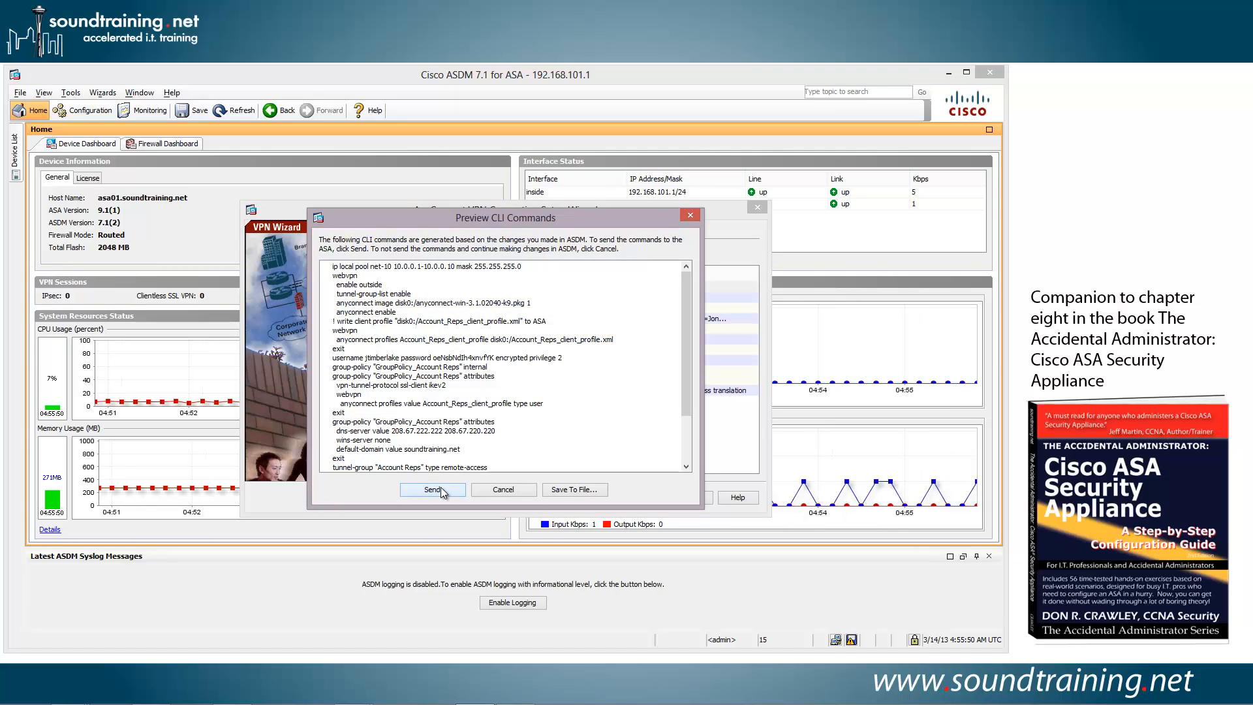
pyautogui.click(432, 490)
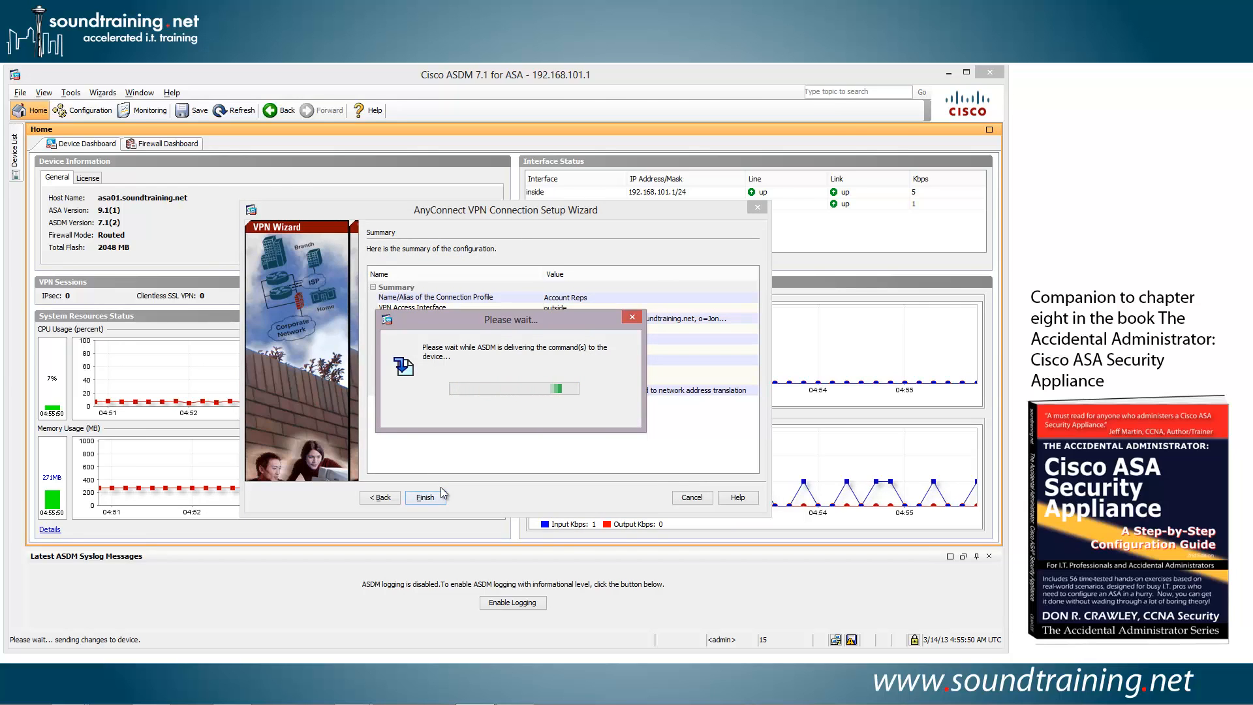
pyautogui.click(425, 498)
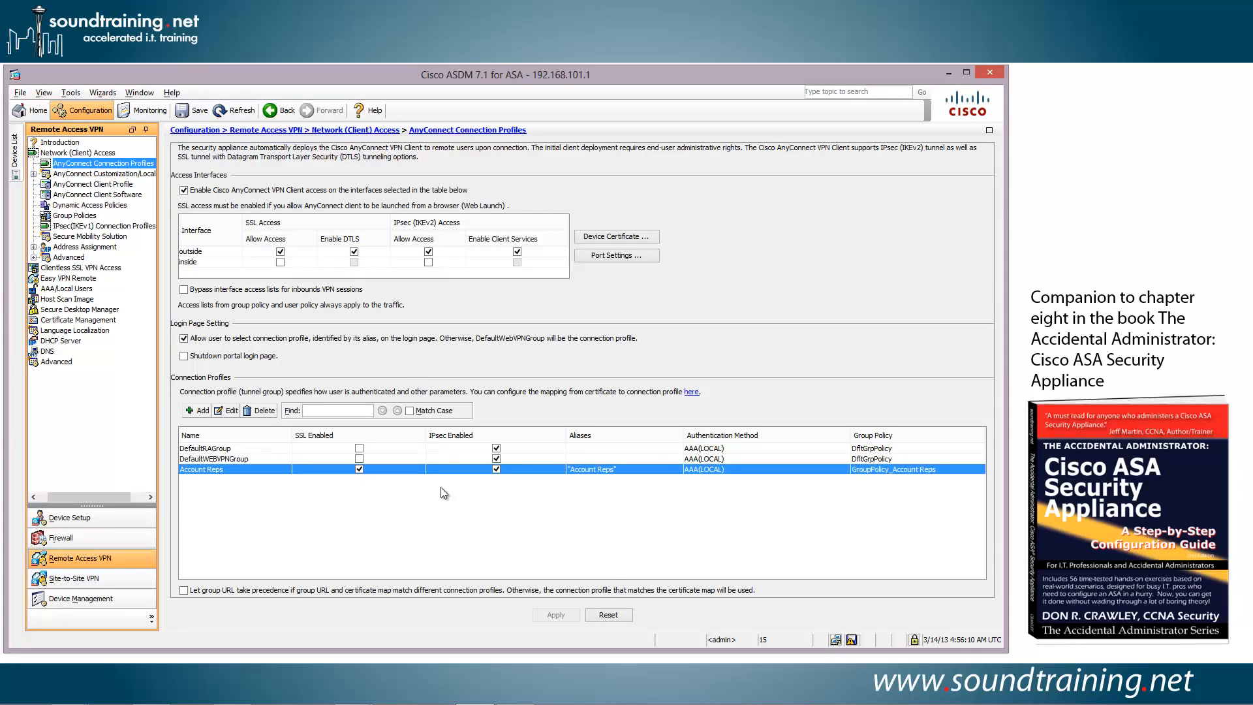
pyautogui.moveTo(202, 453)
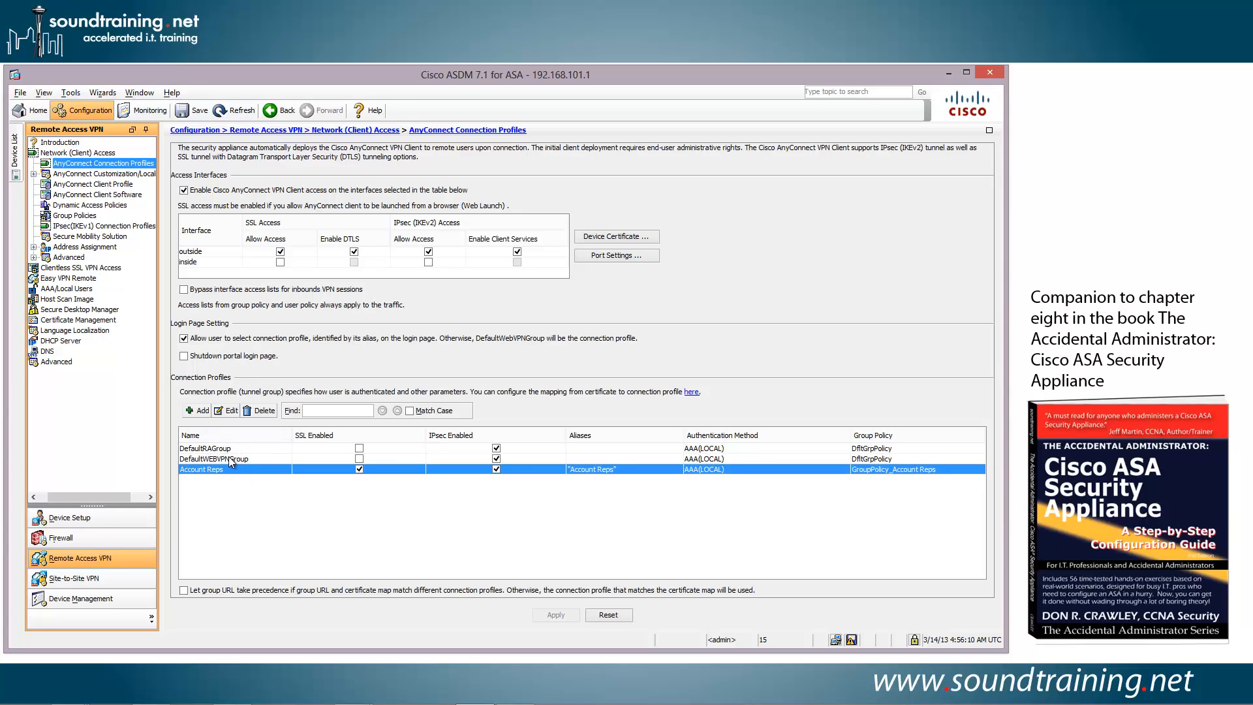
pyautogui.moveTo(233, 458)
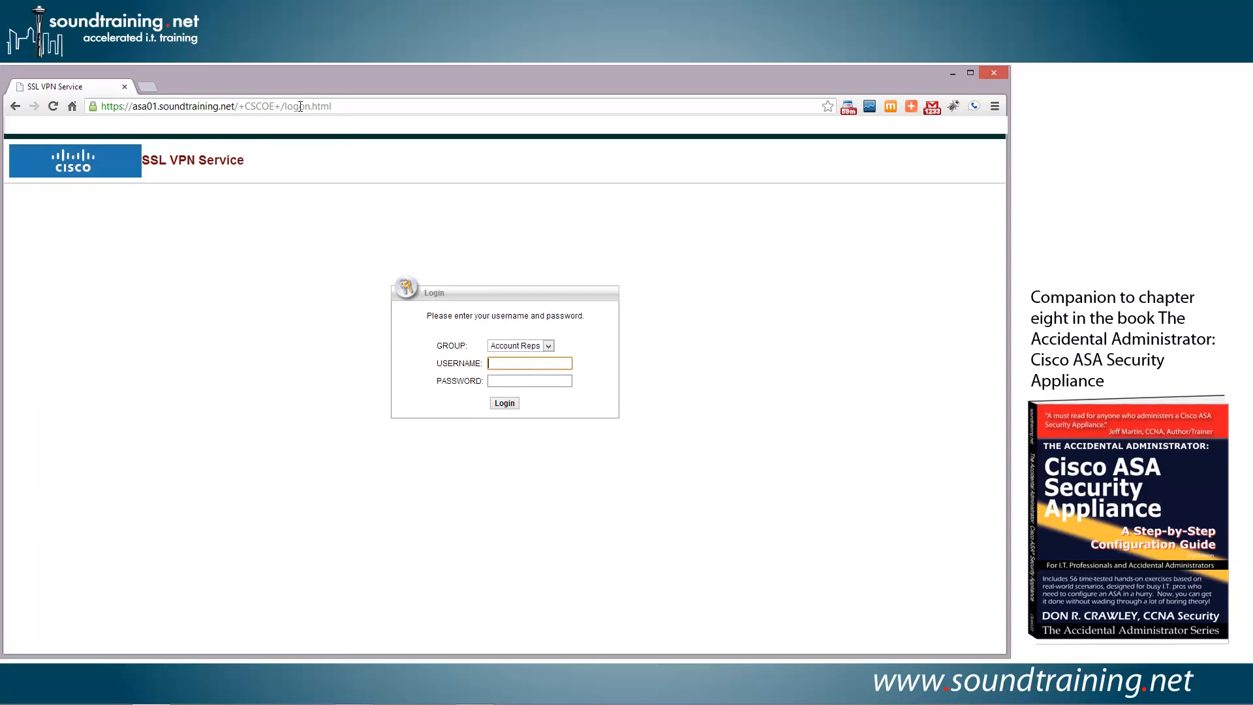
# Log in to the SSL VPN portal as jtimberlake under the Account Reps group
pyautogui.click(530, 363)
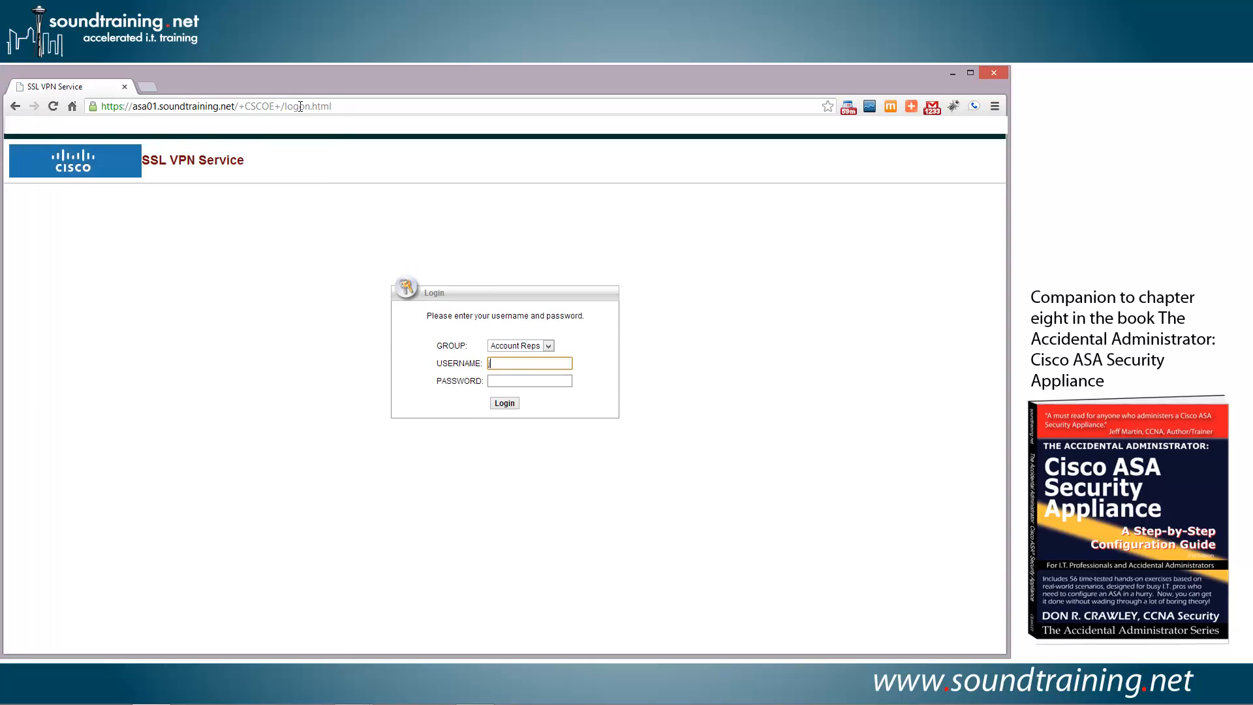
pyautogui.write('jtimberlake')
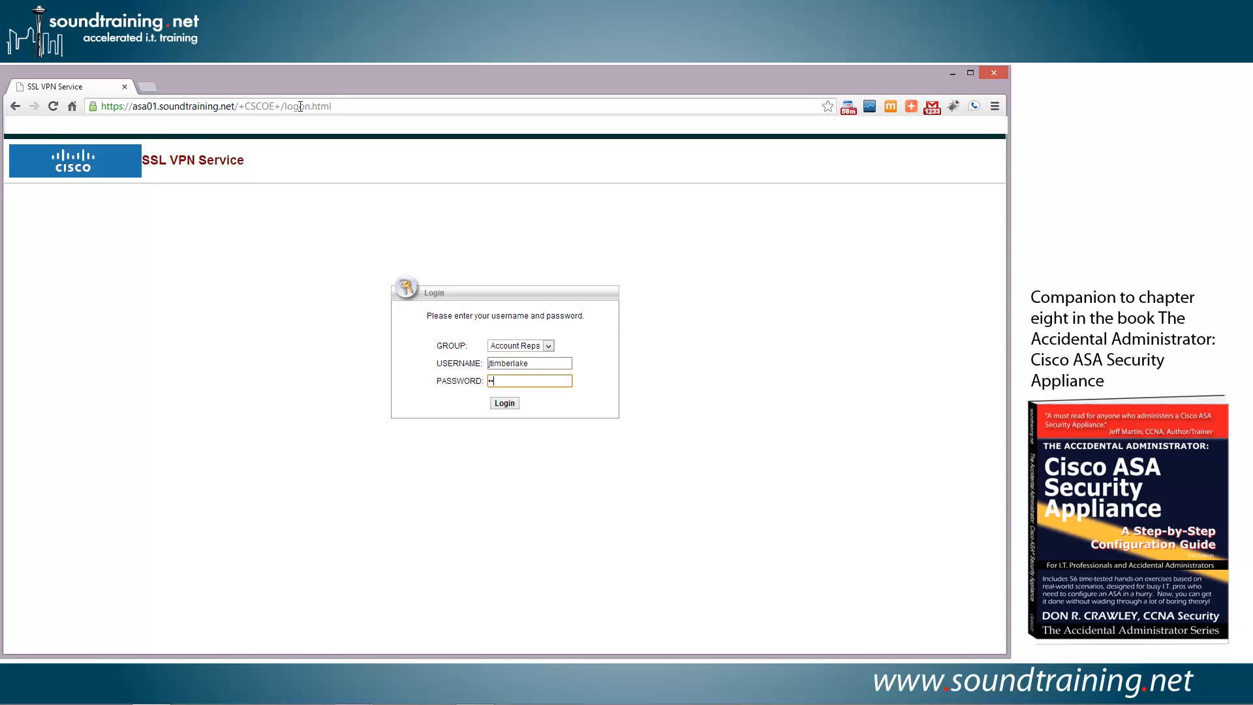
pyautogui.write('password')
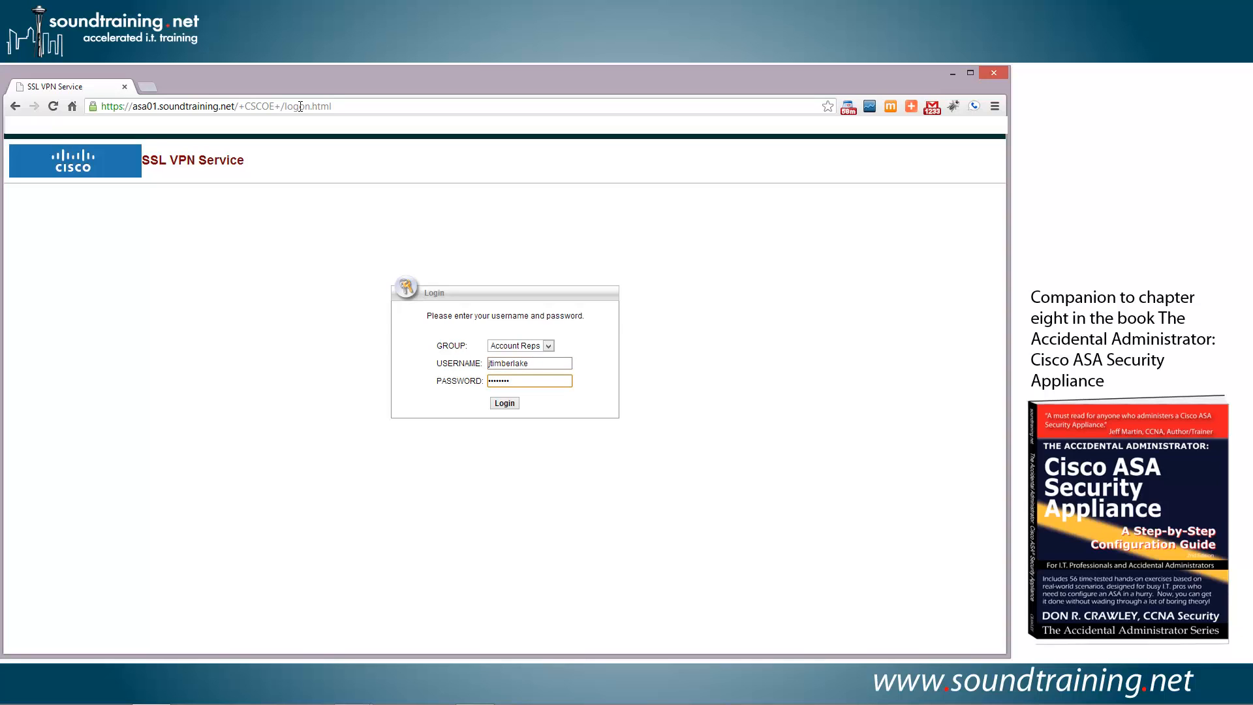
pyautogui.click(504, 402)
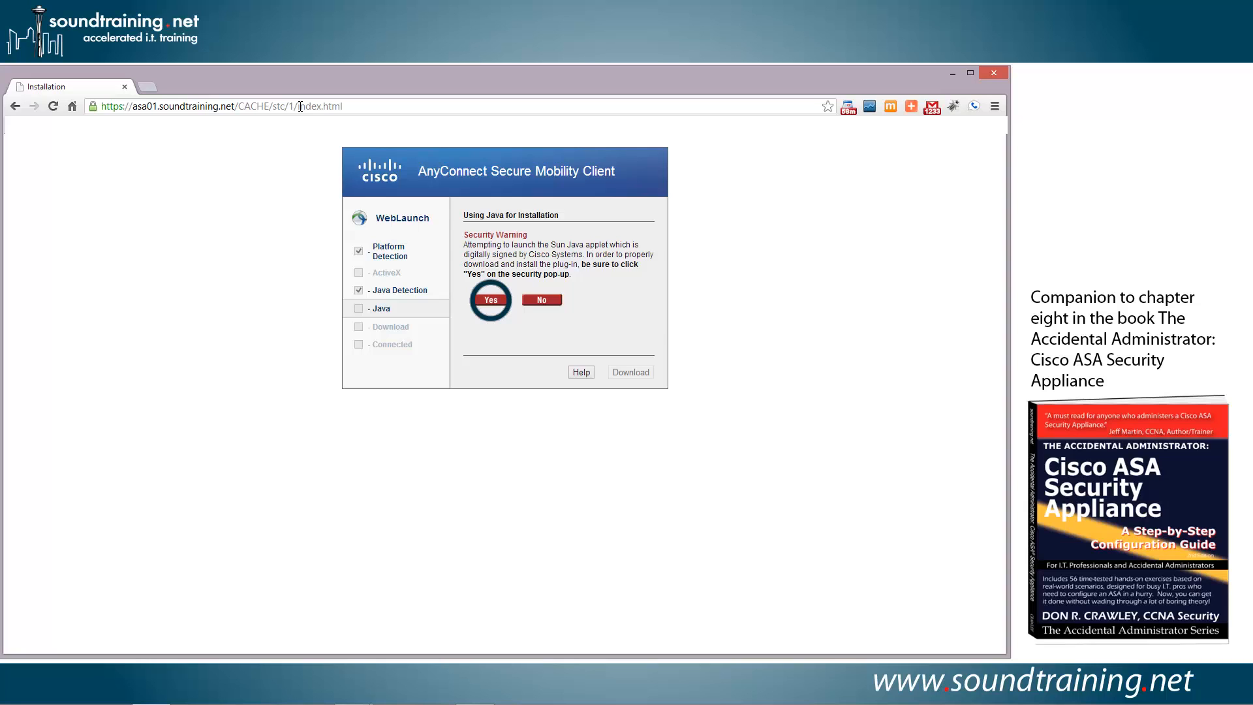
# Accept the security warning and allow the Cisco-signed Java installer applet to run
pyautogui.click(490, 300)
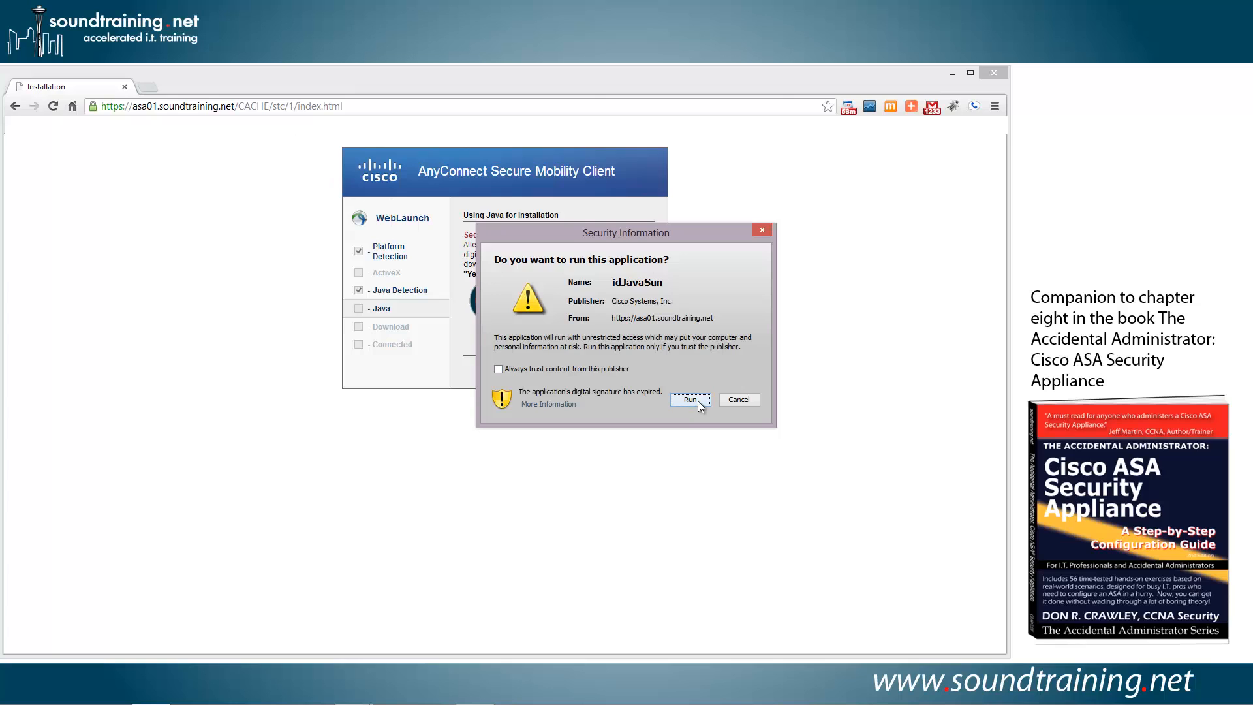
pyautogui.click(688, 399)
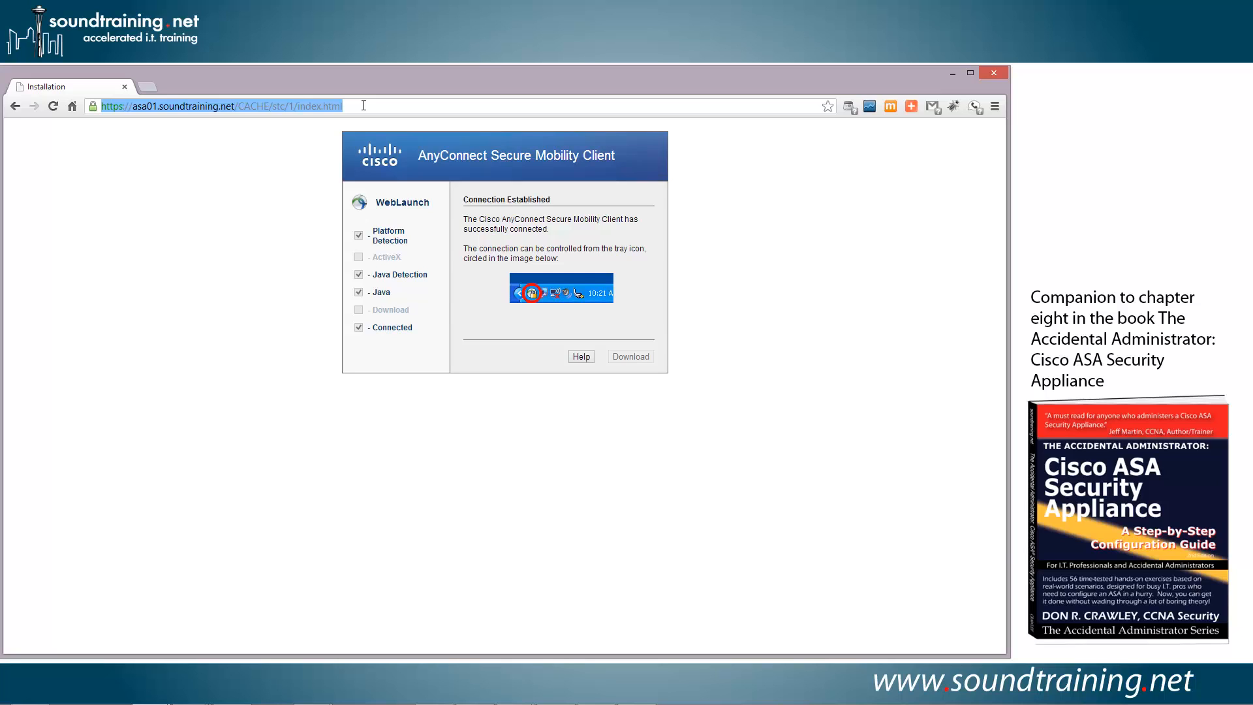
pyautogui.write('192.168.1.9')
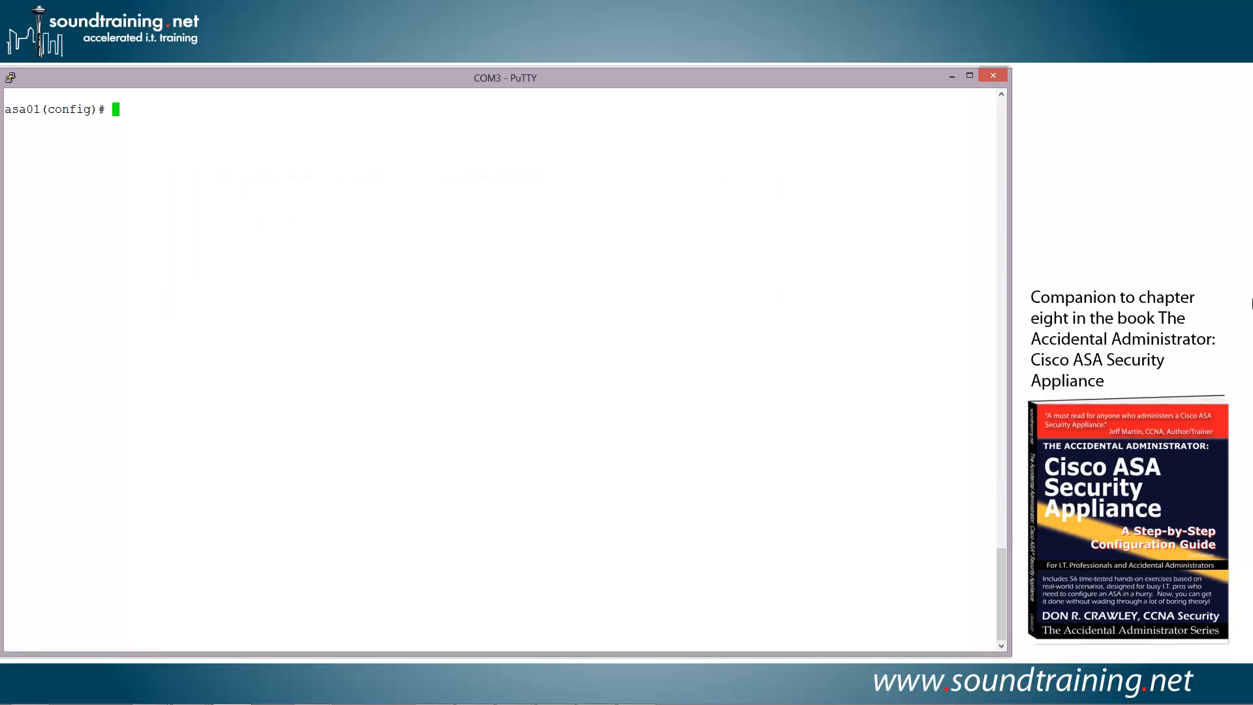
# Enter sysopt connection permit-vpn at the asa01(config)# prompt to allow VPN traffic
pyautogui.write('s')
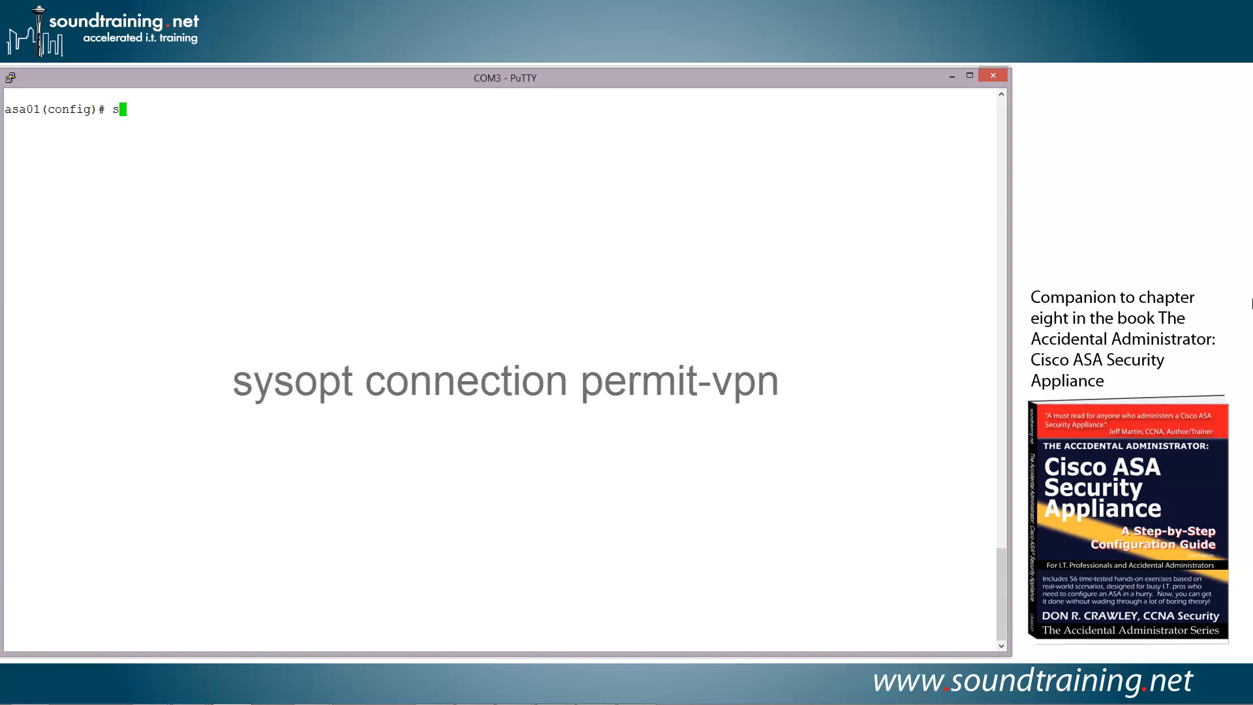
pyautogui.write('ysopt conne')
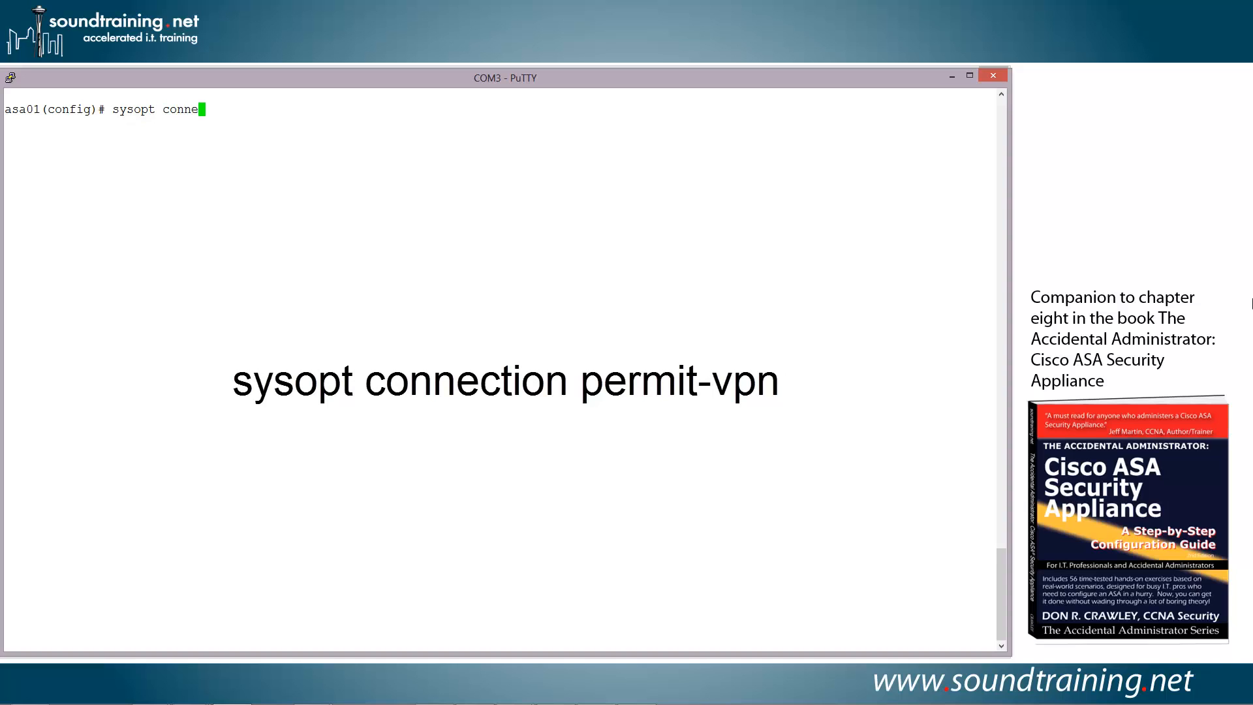
pyautogui.write('ction permi')
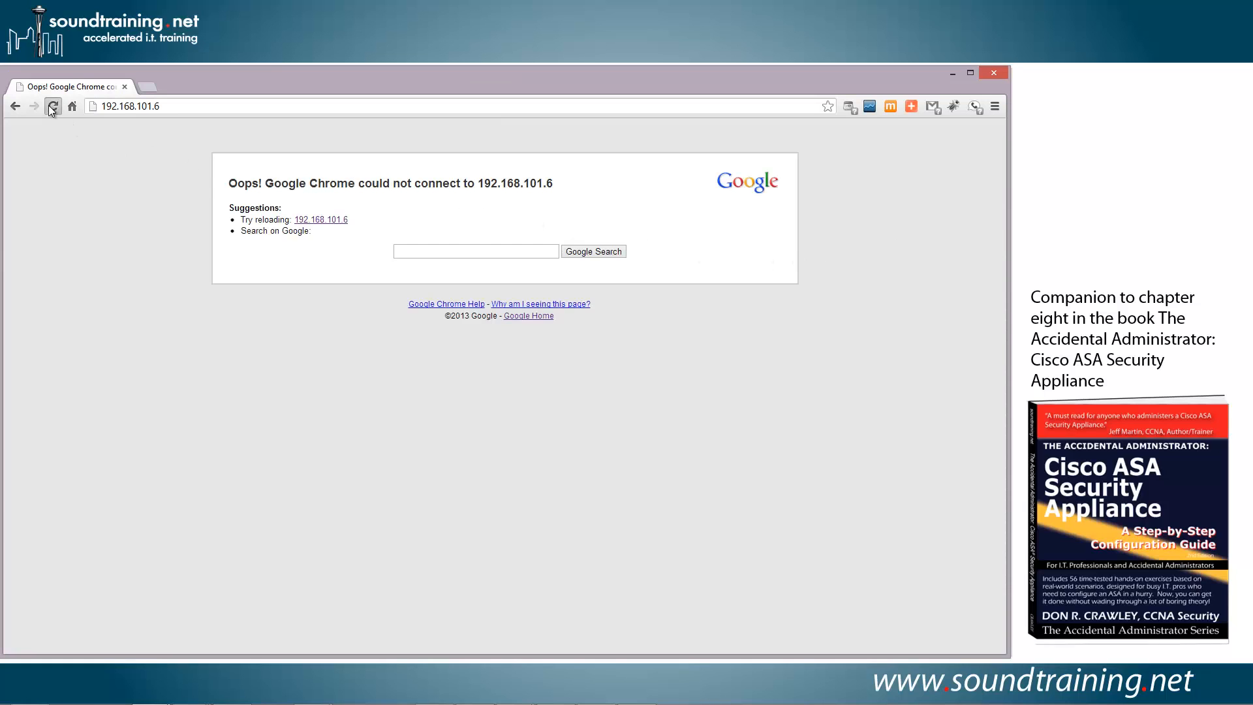
# Reload the failed 192.168.101.6 page in Chrome
pyautogui.click(52, 106)
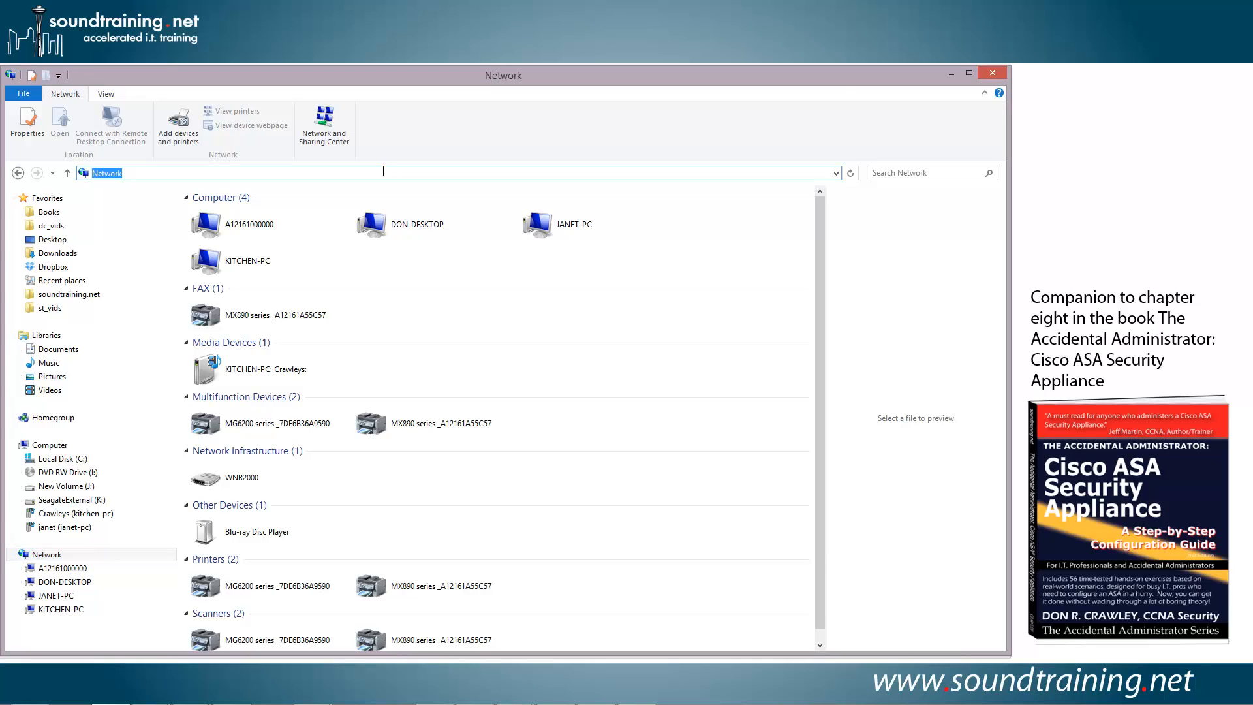
# Browse to the network share \\192.168.101.6 from the Explorer address bar
pyautogui.write('\\\\192.168.101')
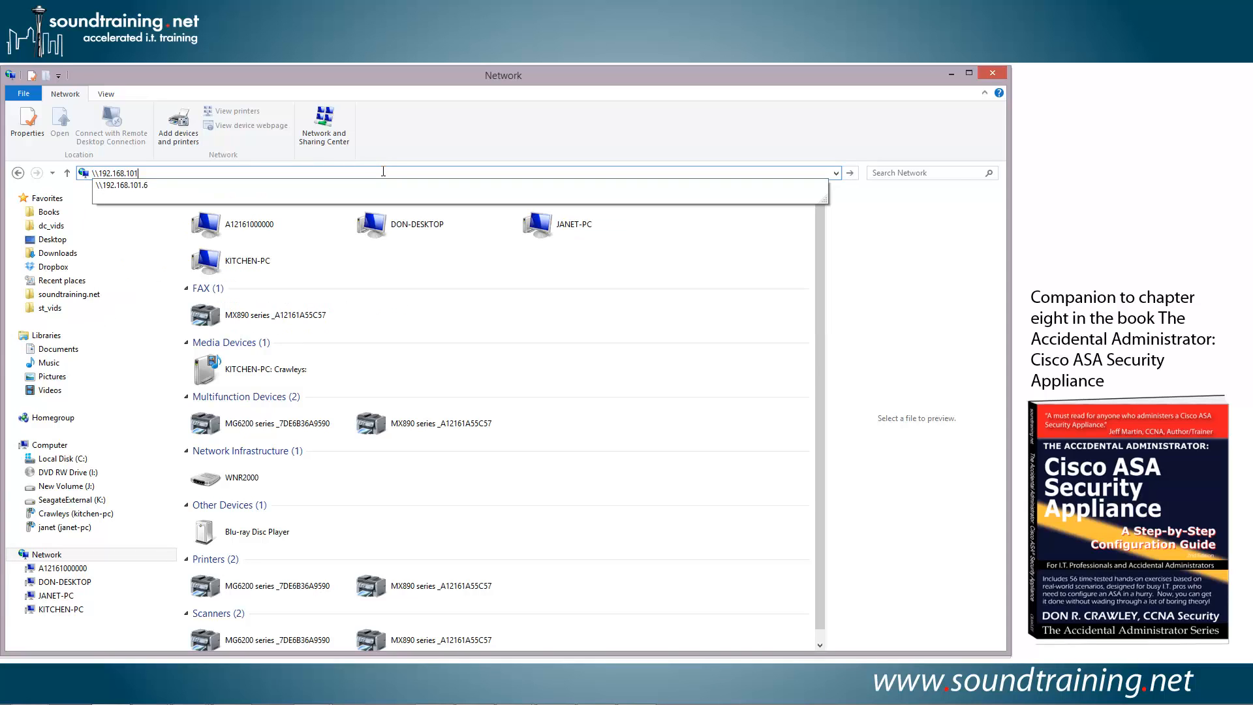
pyautogui.click(123, 185)
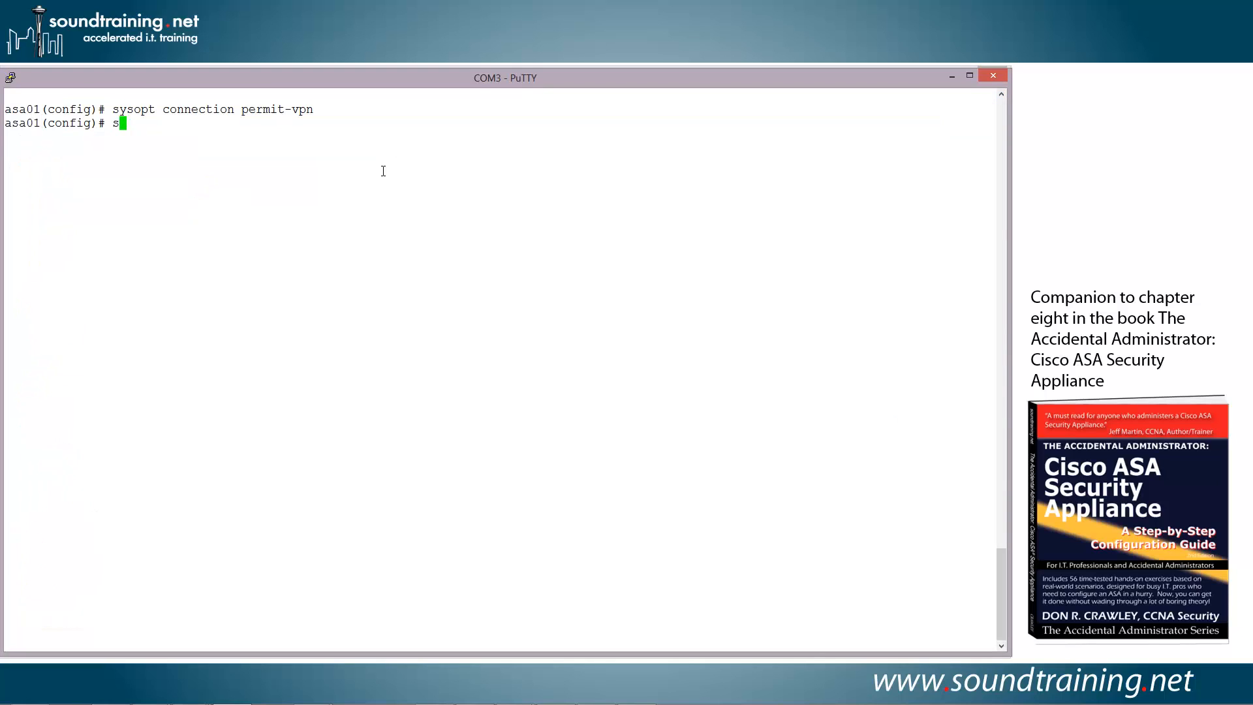
# Run show run sysopt, then show sysopt, to check the ASA's sysopt configuration
pyautogui.write('how run sy')
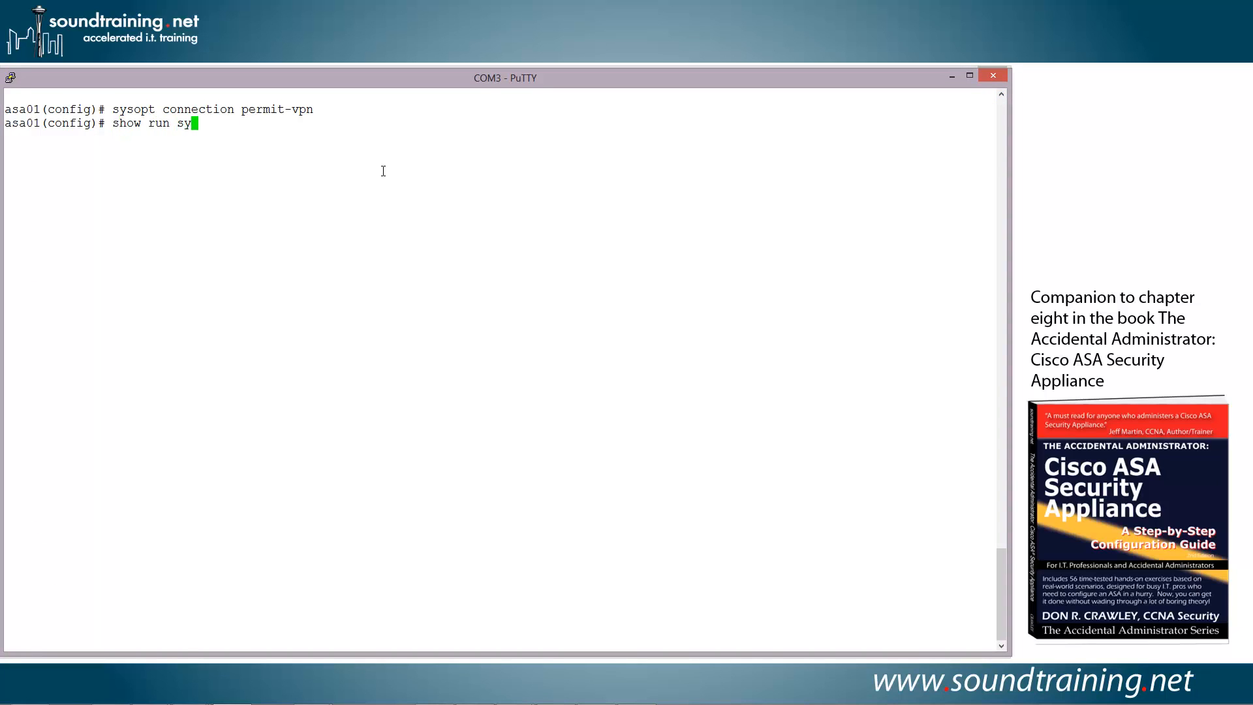
pyautogui.write('sopt')
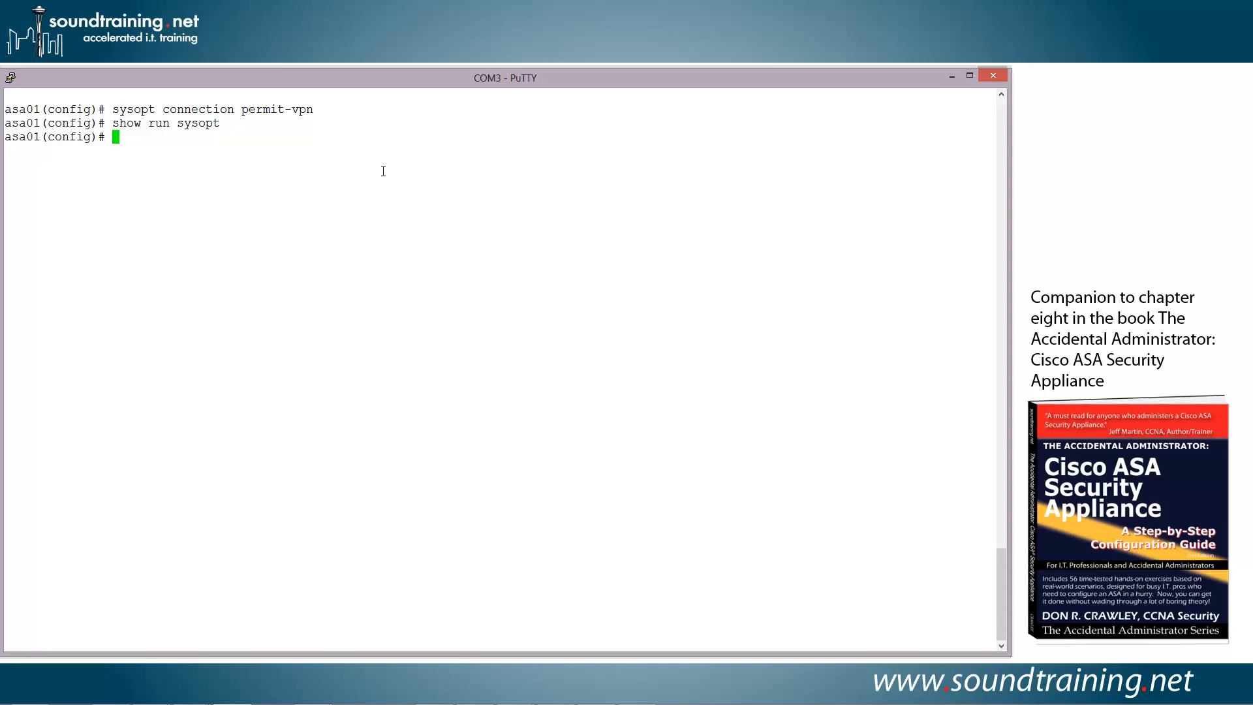
pyautogui.write('show sysopt')
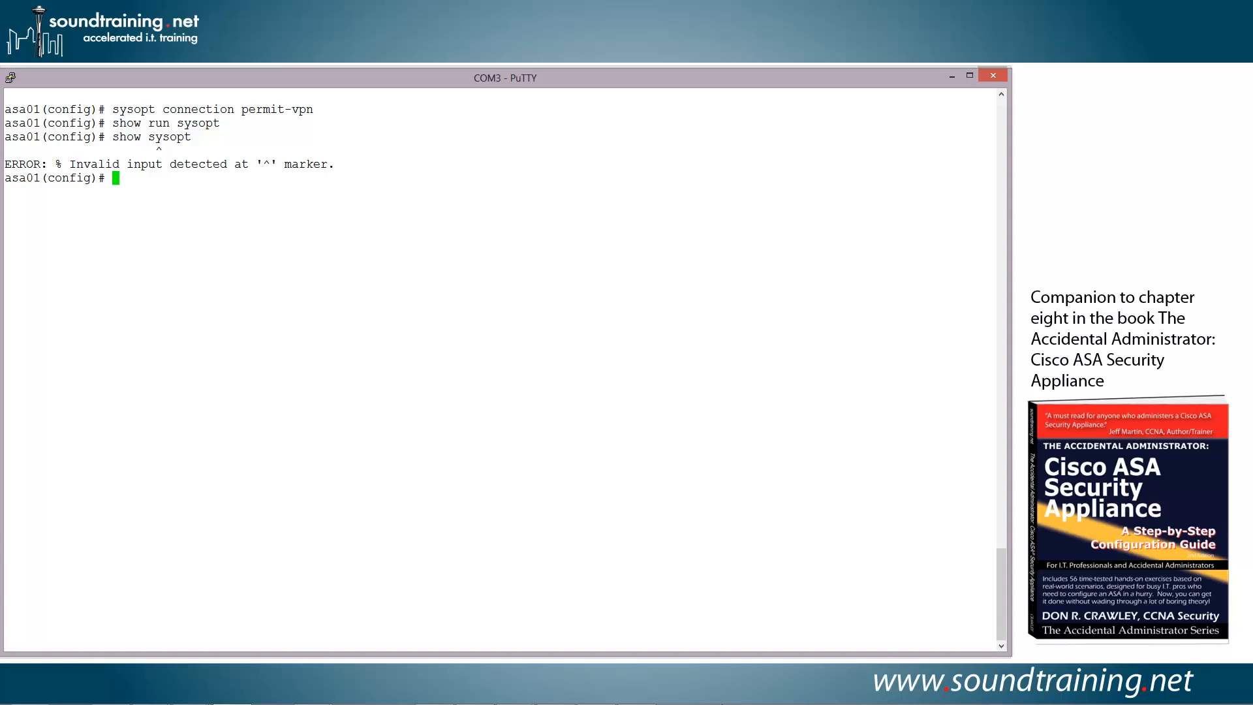
pyautogui.moveTo(833, 483)
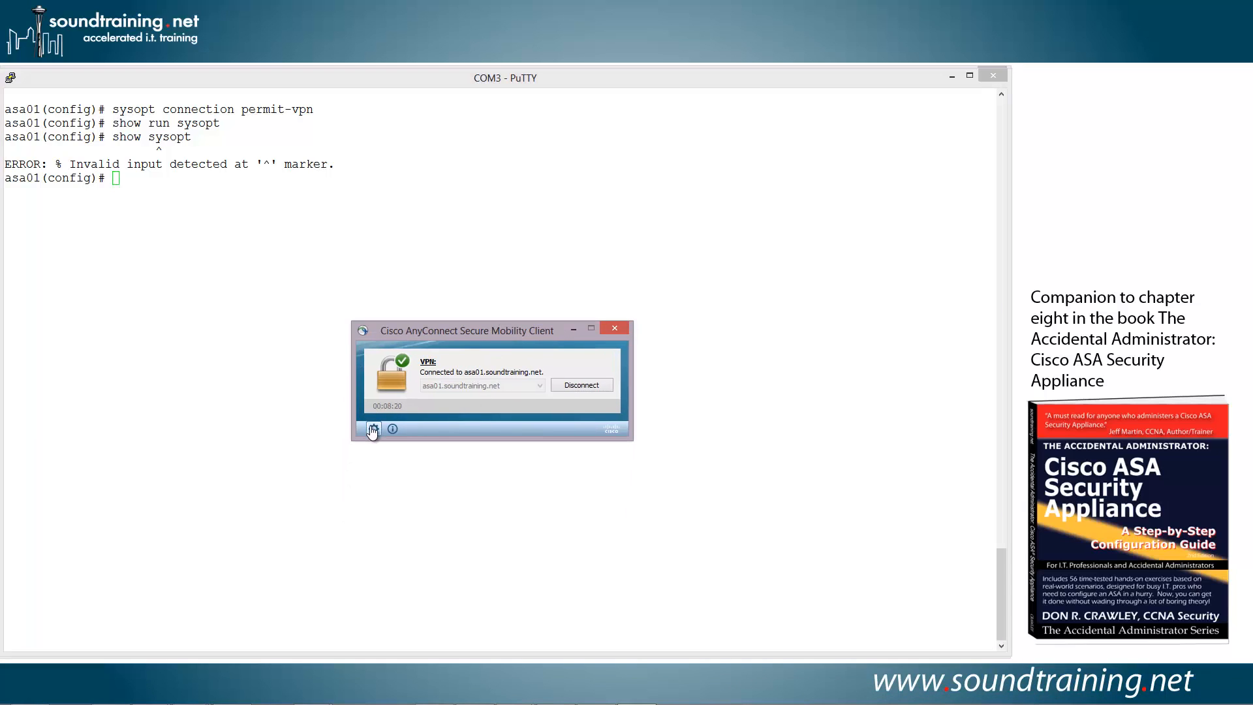
# View the Route Details of the VPN connection in the AnyConnect advanced window
pyautogui.click(372, 429)
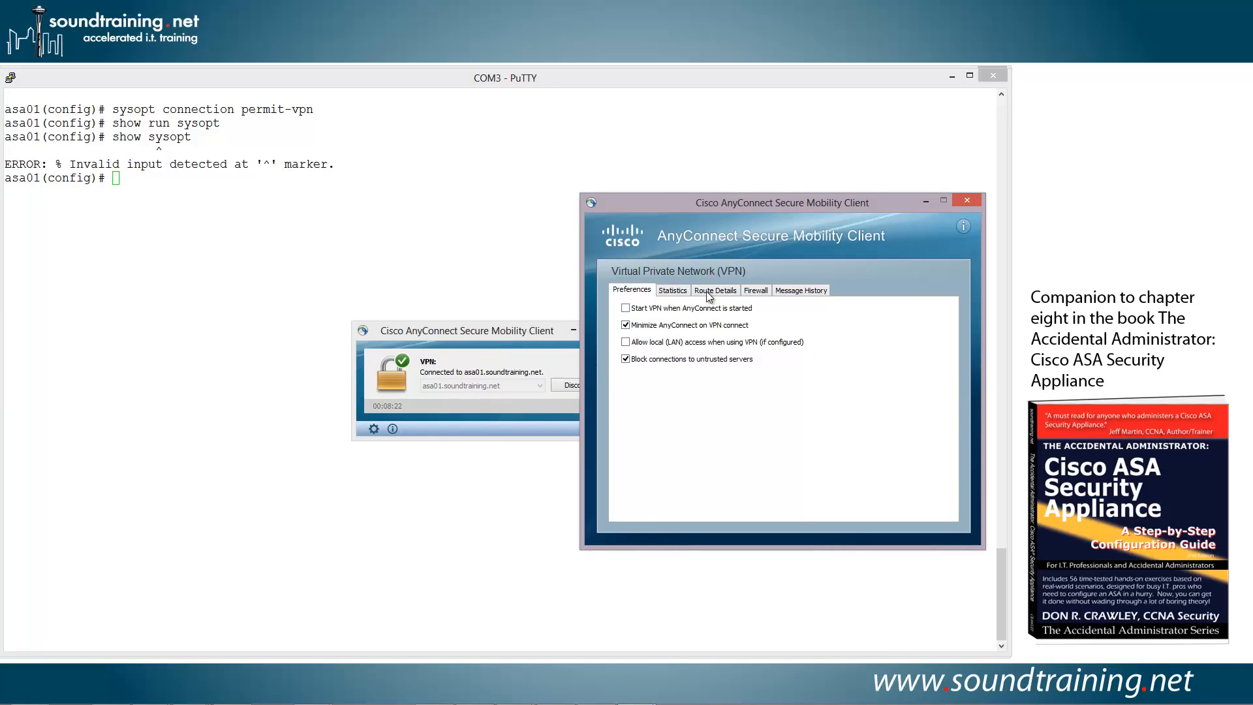
pyautogui.click(714, 290)
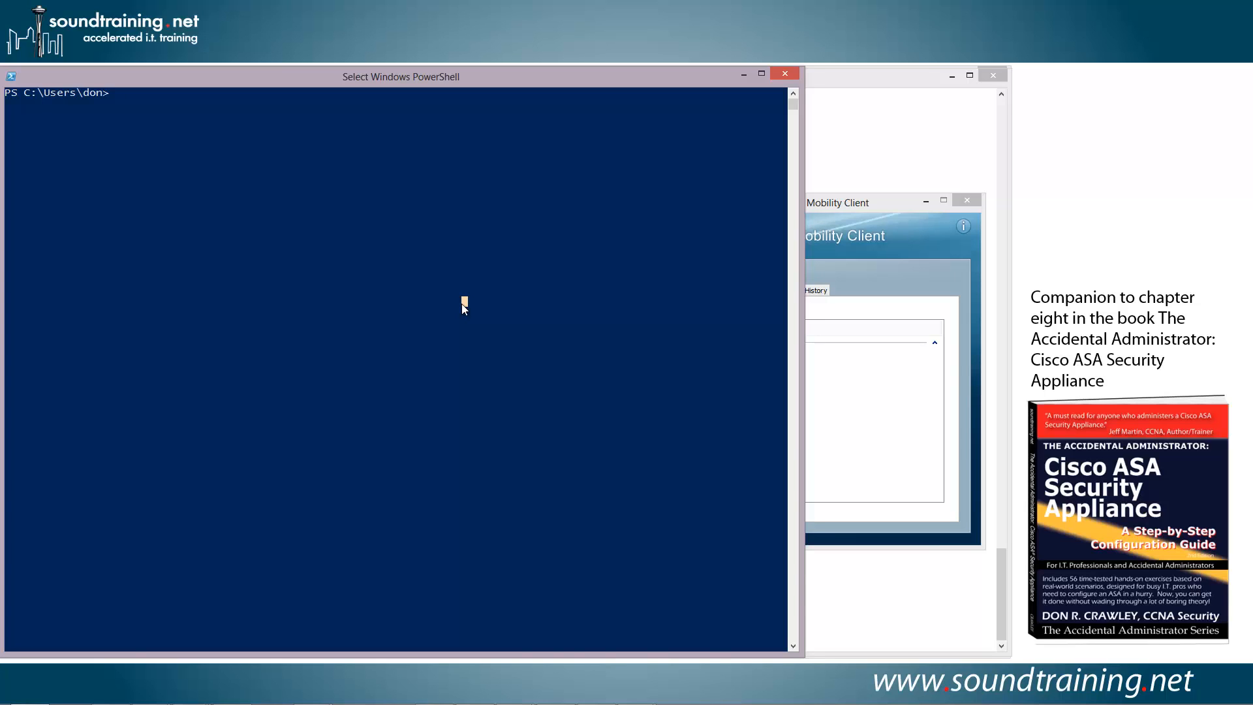
# Run route print to list the routing table with the 192.168.101.0 route via 10.0.0.2
pyautogui.write('route pri')
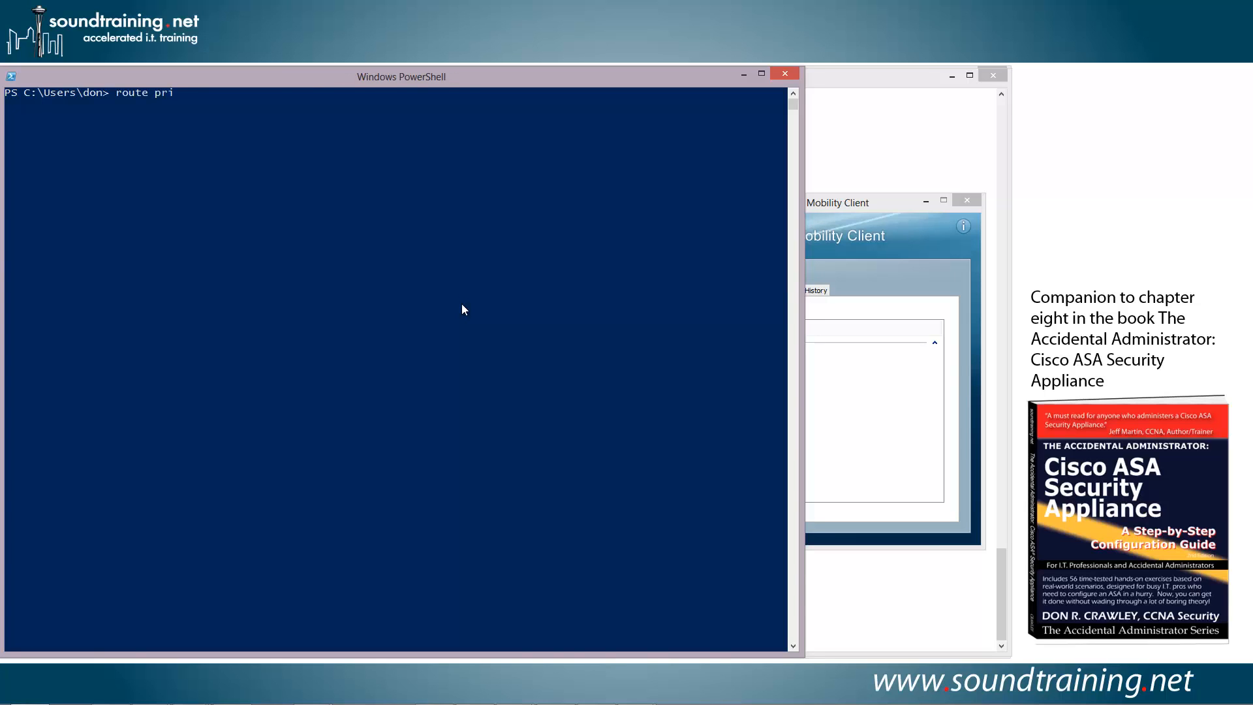
pyautogui.press('Enter')
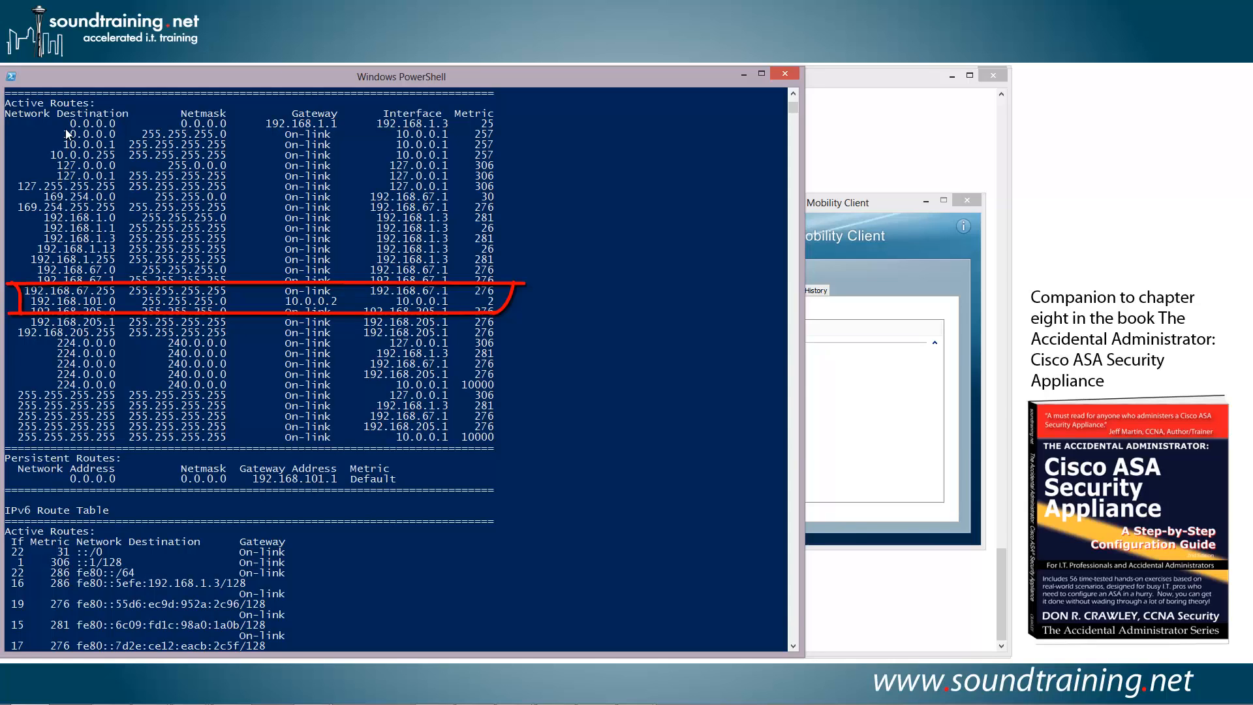
pyautogui.moveTo(56, 148)
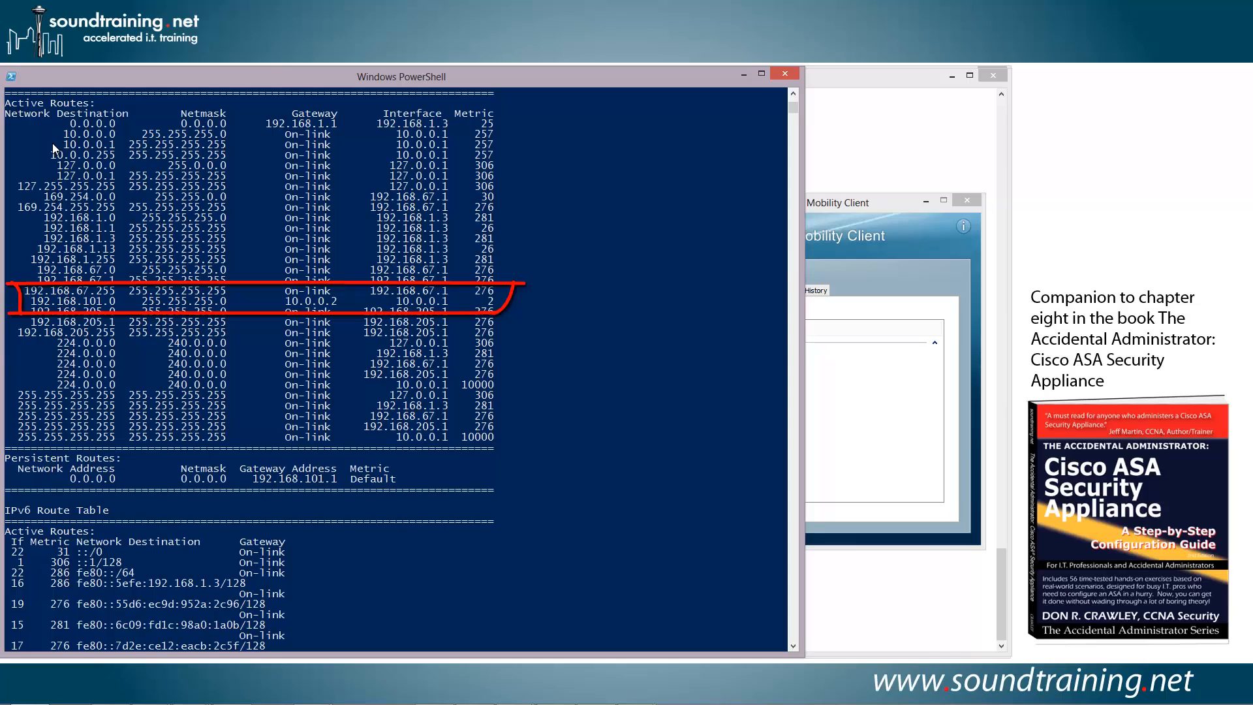